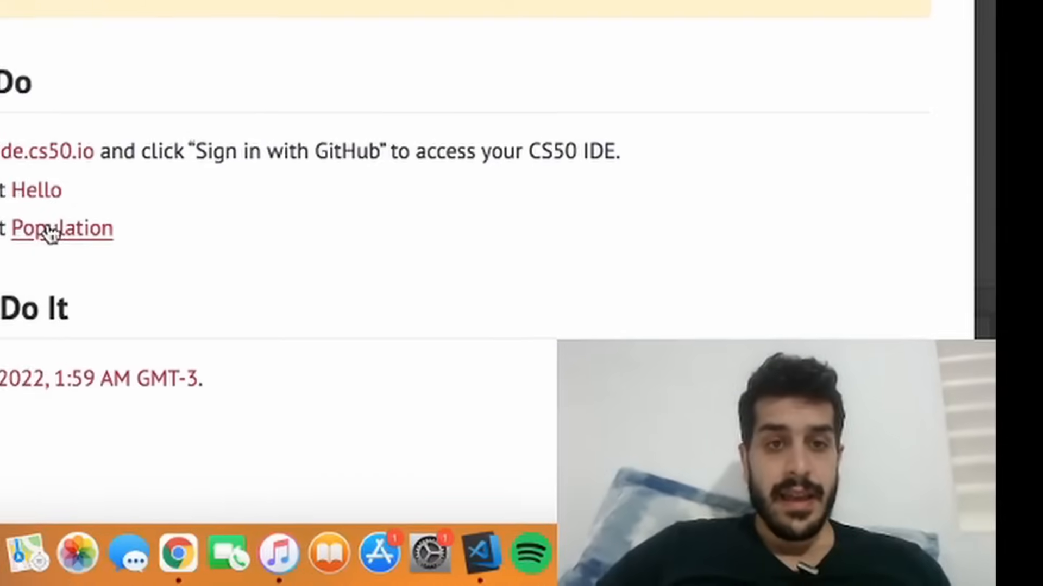
Open the Hello lab instructions from Lab 1 and scroll through the pset1 directory steps.
click(62, 228)
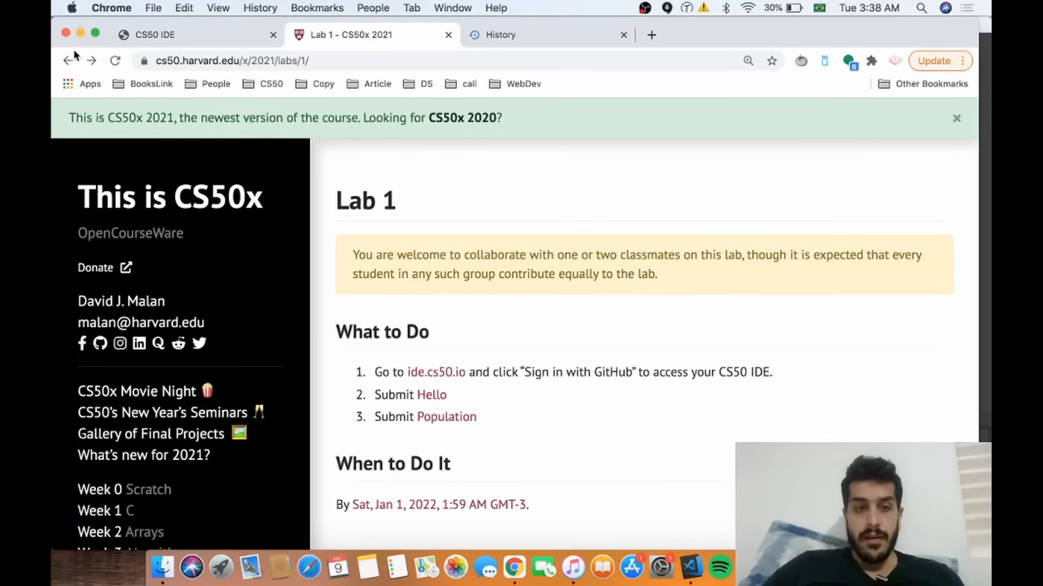
click(432, 395)
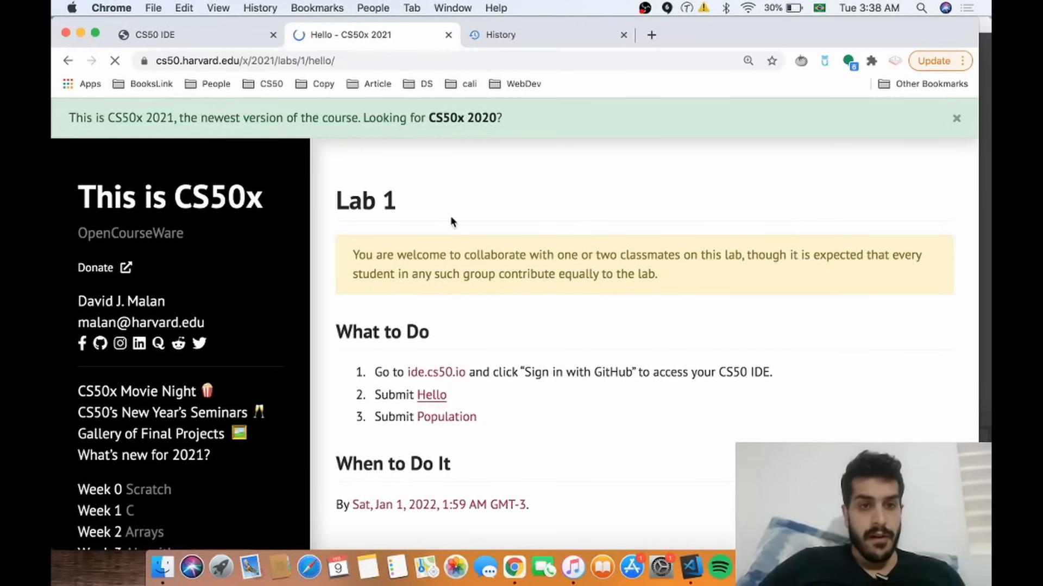
scroll(down, 3)
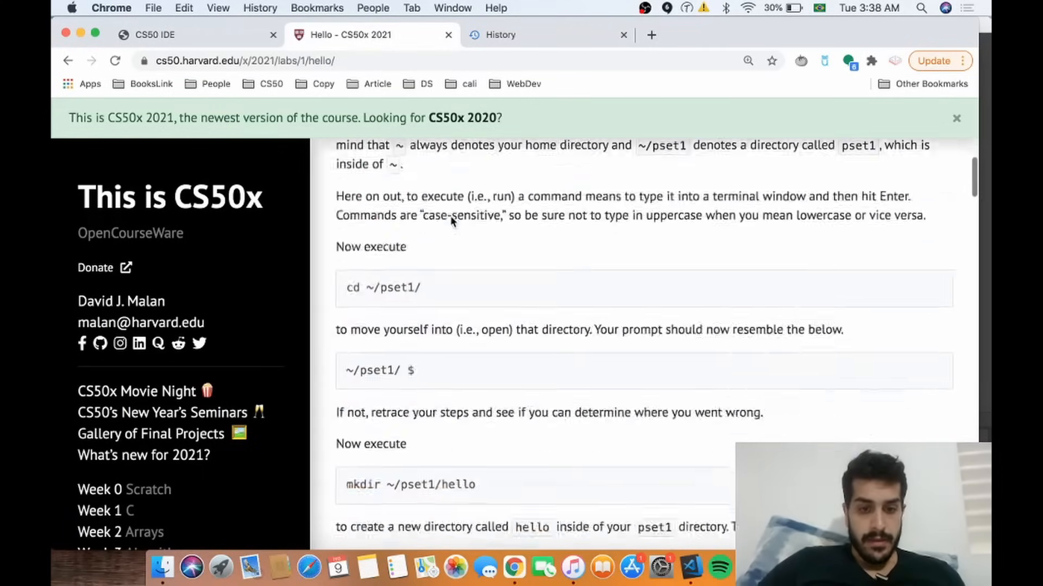
scroll(down, 3)
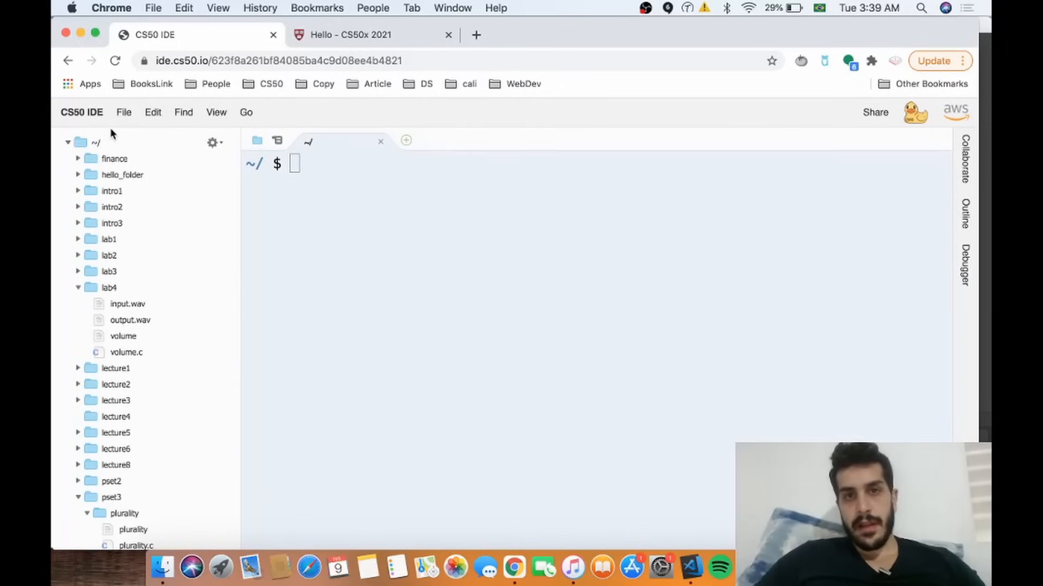
Create a new file with the hello, world program and save it as hello.c in the home folder.
click(123, 112)
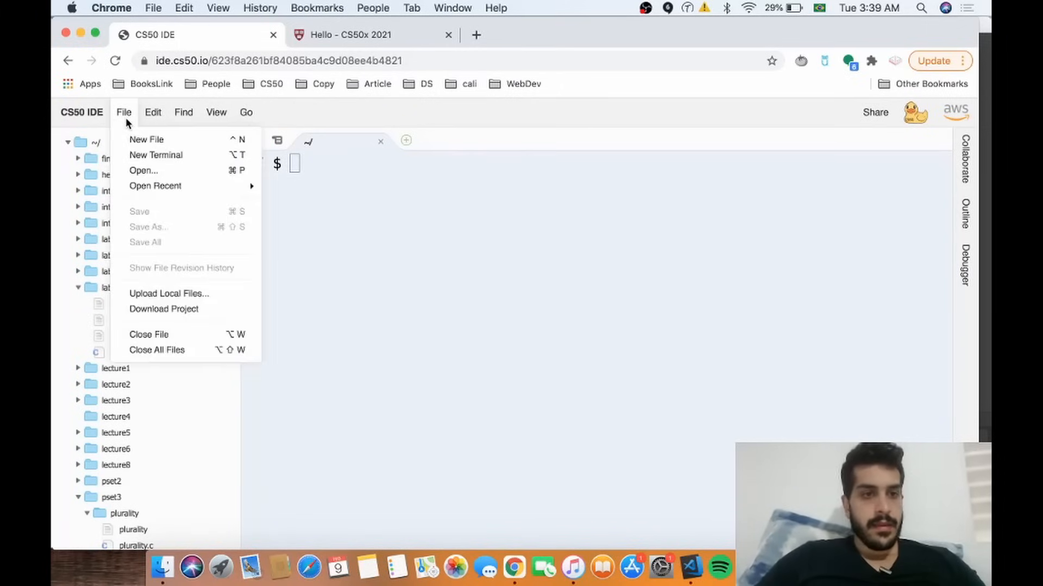
click(147, 139)
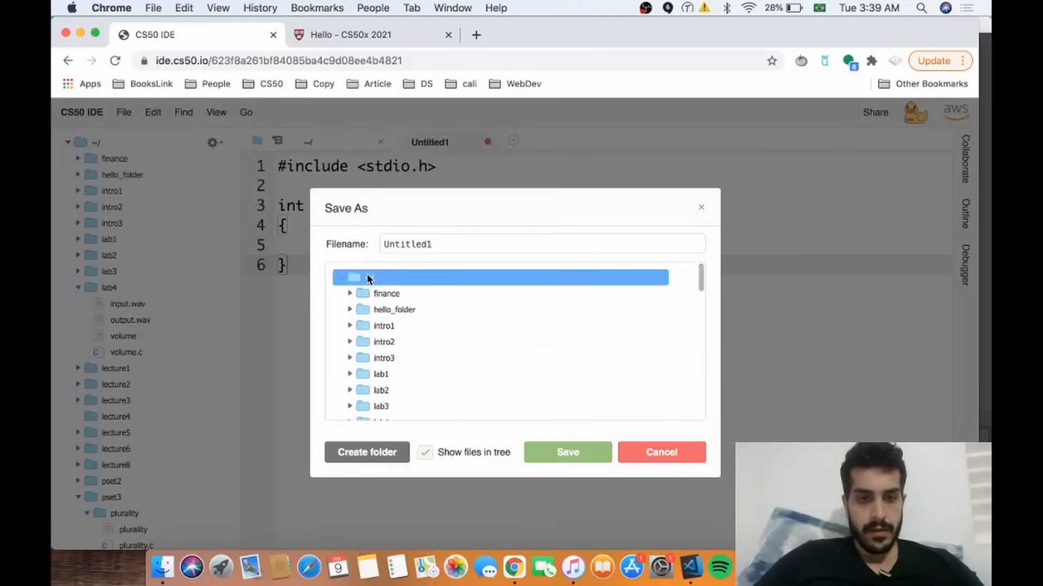
text(hell)
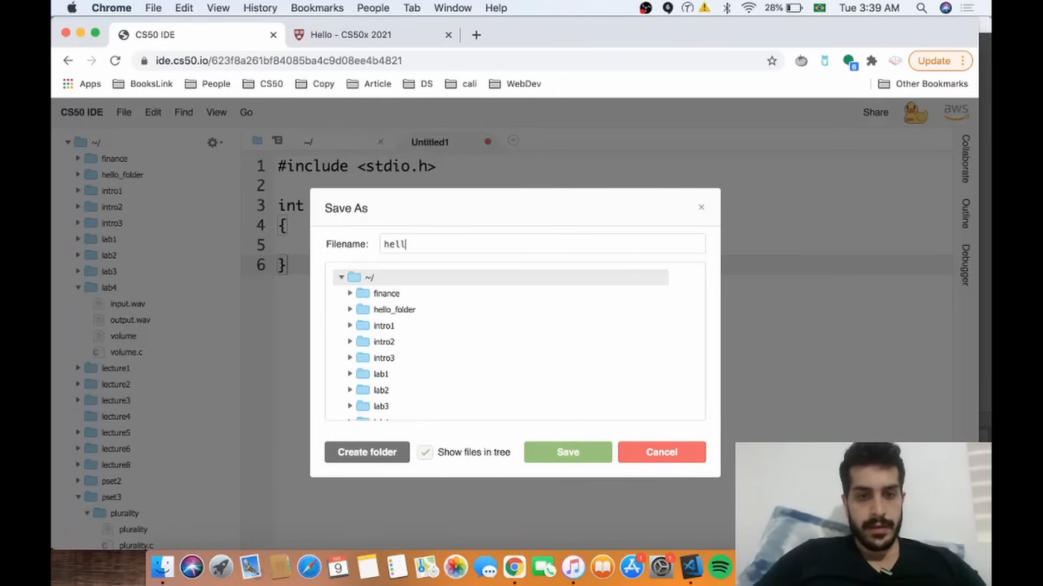
text(o.c)
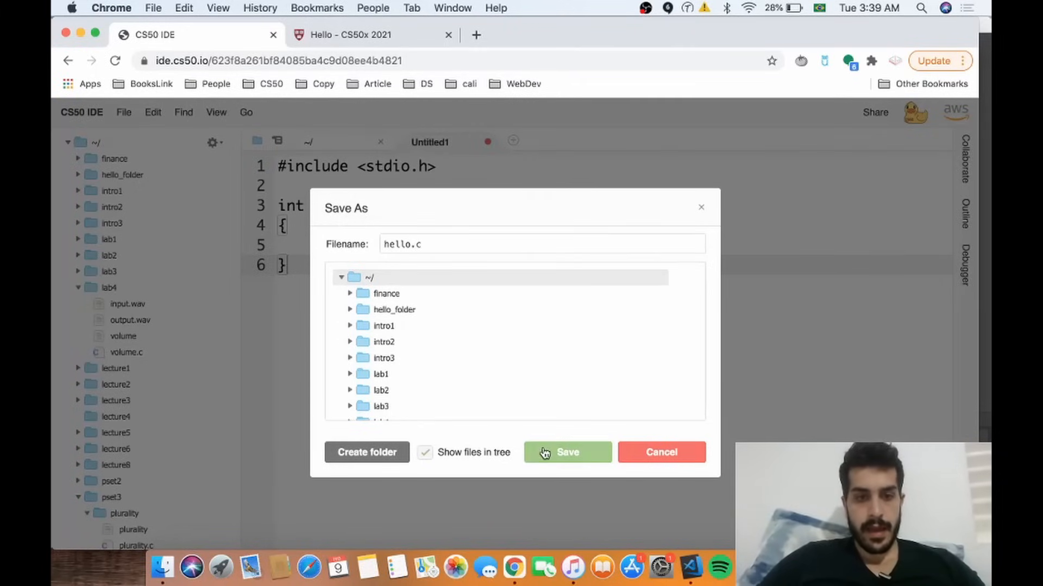
click(566, 452)
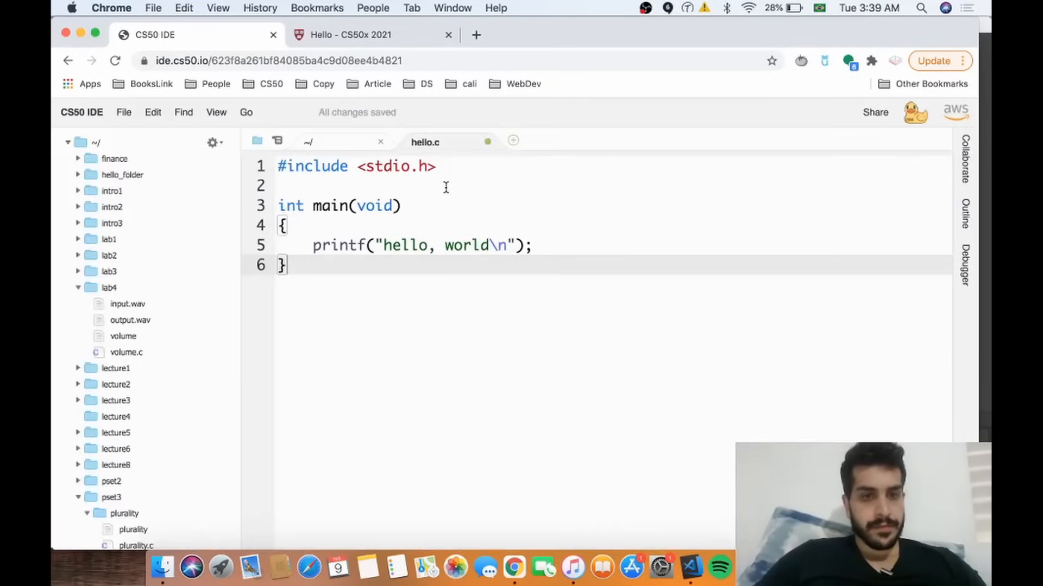
Open a terminal, build hello.c with make hello and run ./hello to print hello, world.
click(123, 112)
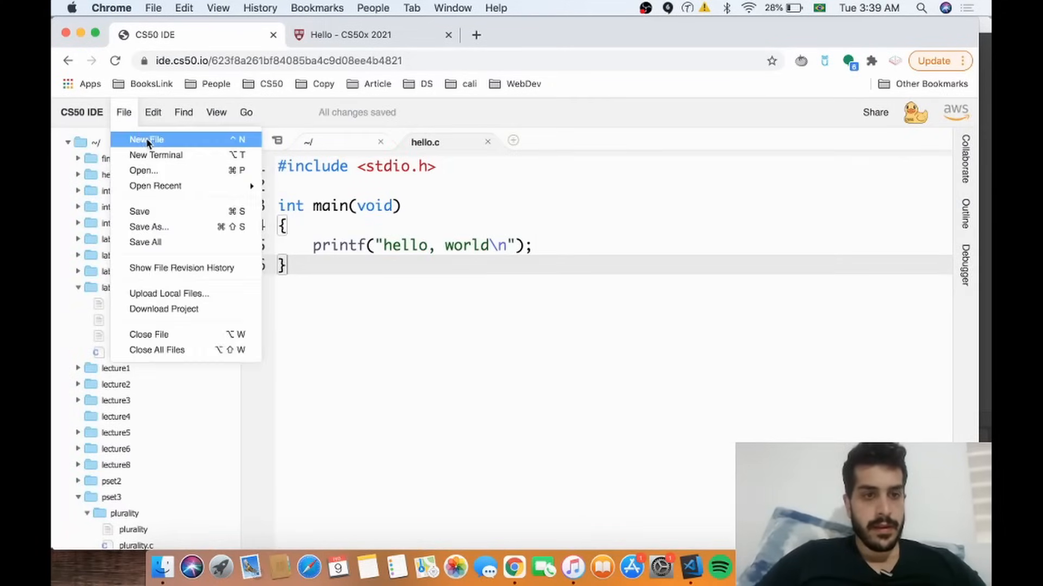
click(155, 154)
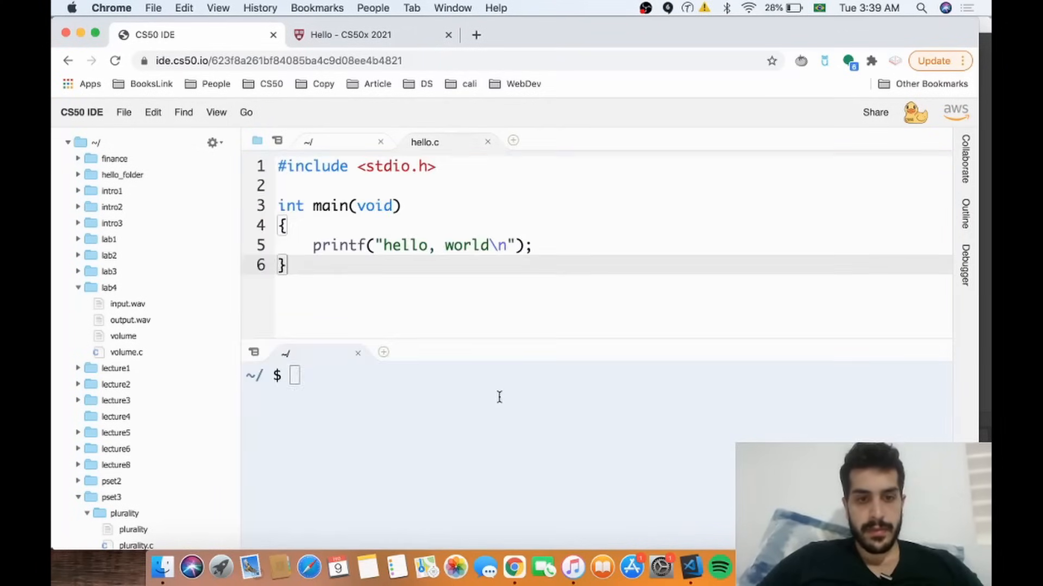
text(make hello)
text(./)
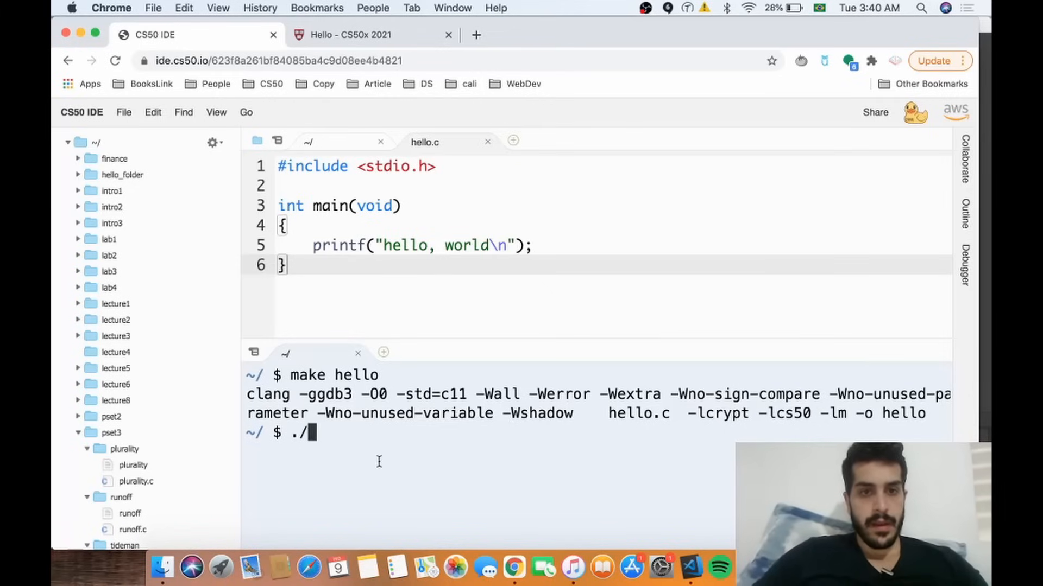
text(hello)
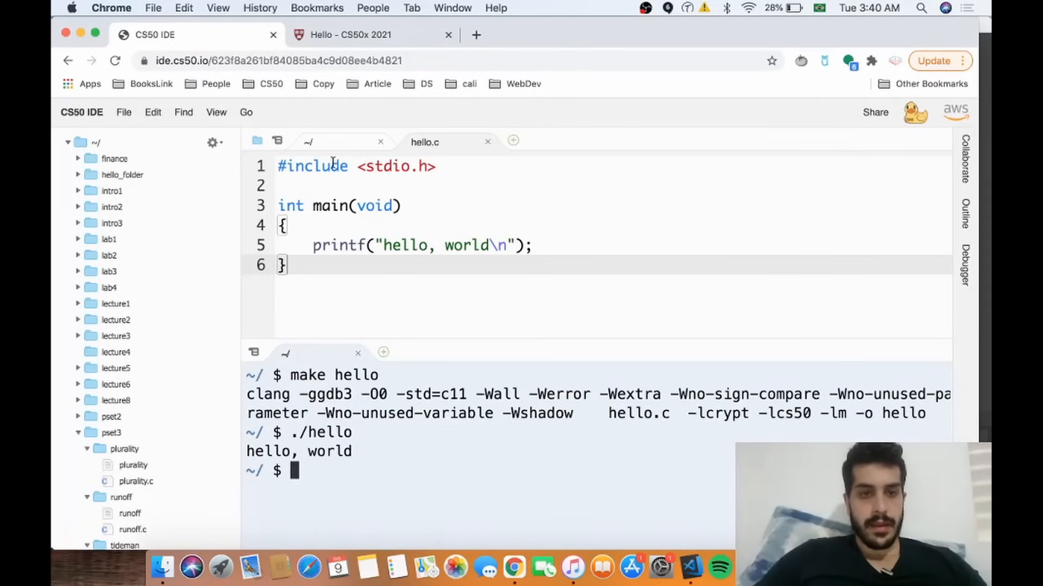
click(357, 352)
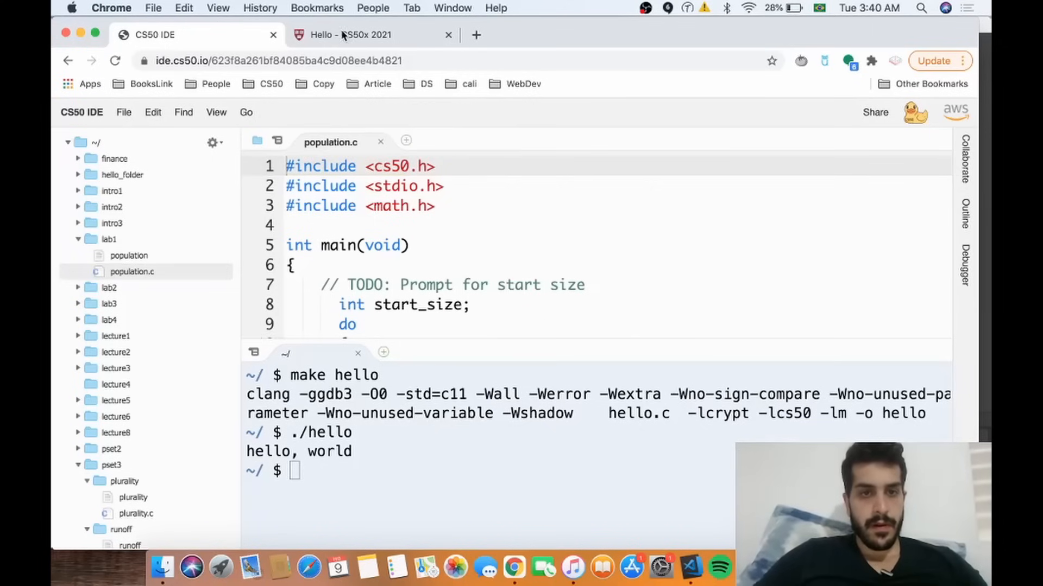
Navigate from the Week 1 page to the Lab 1 Population Growth instructions.
click(373, 35)
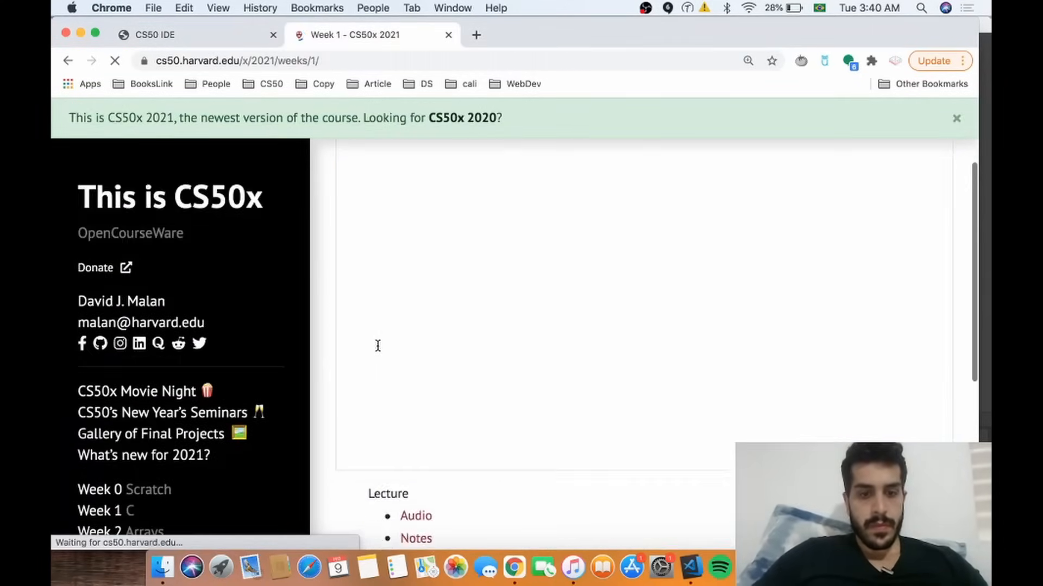
scroll(down, 3)
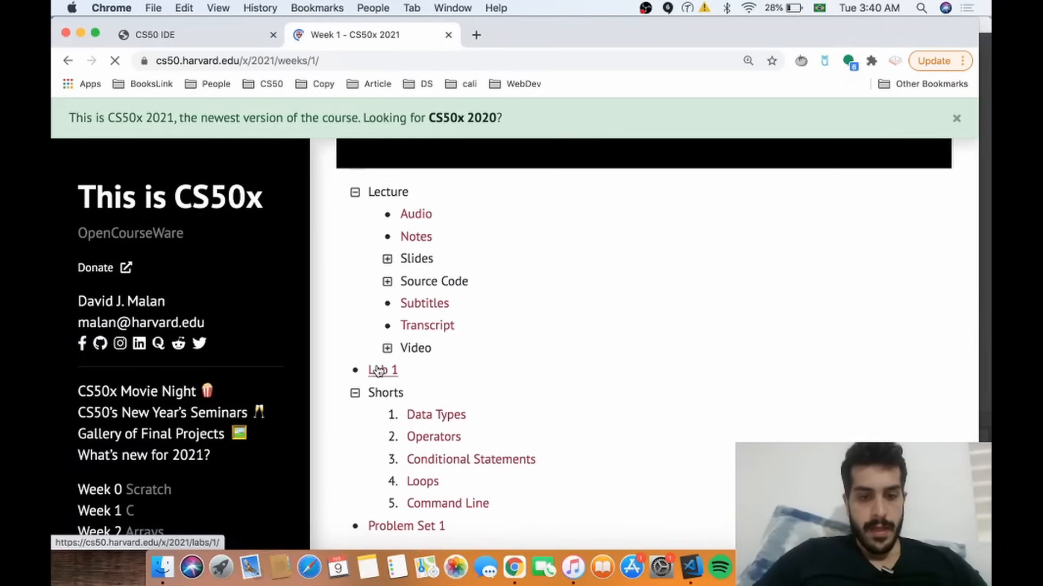
click(382, 369)
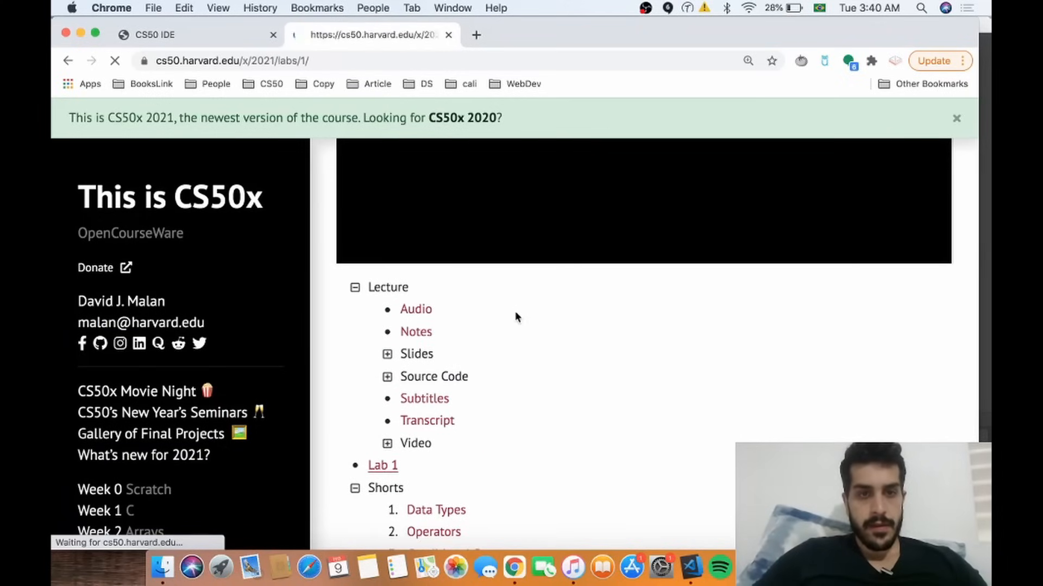
click(382, 464)
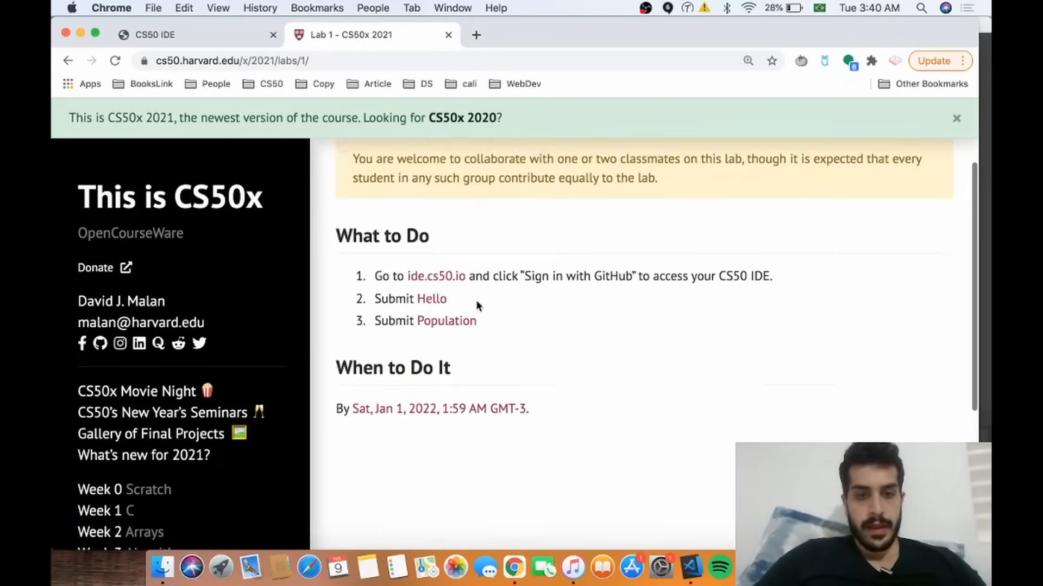
click(452, 320)
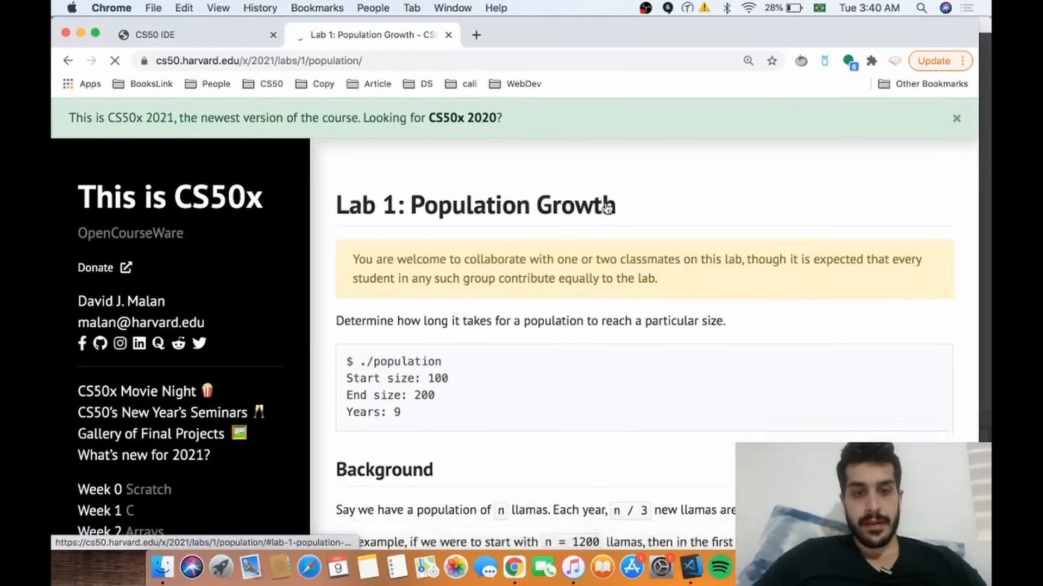
Review the sample run's end size 200 and the llama growth background section.
scroll(down, 3)
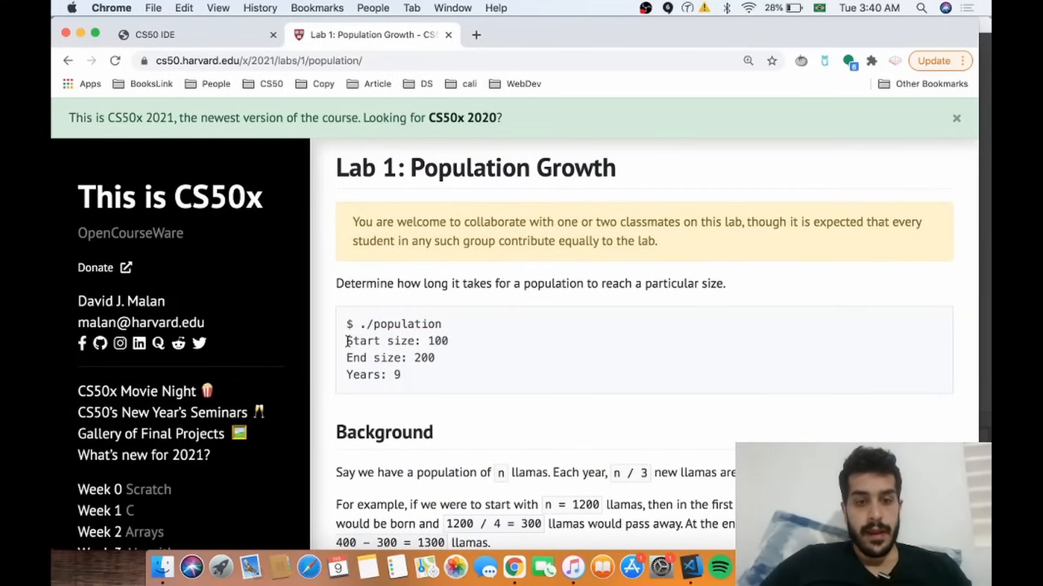
double_click(395, 341)
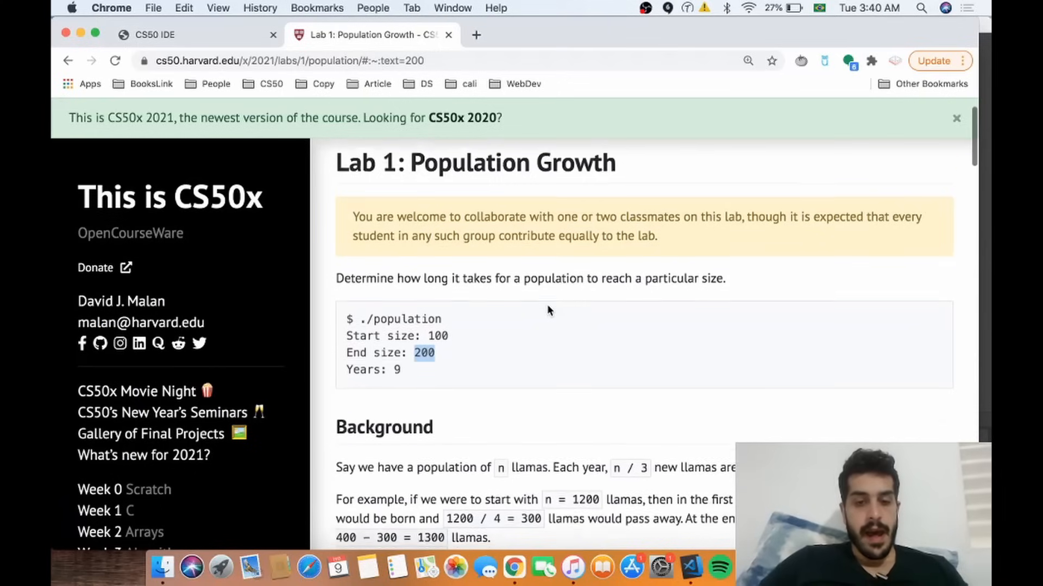
scroll(down, 3)
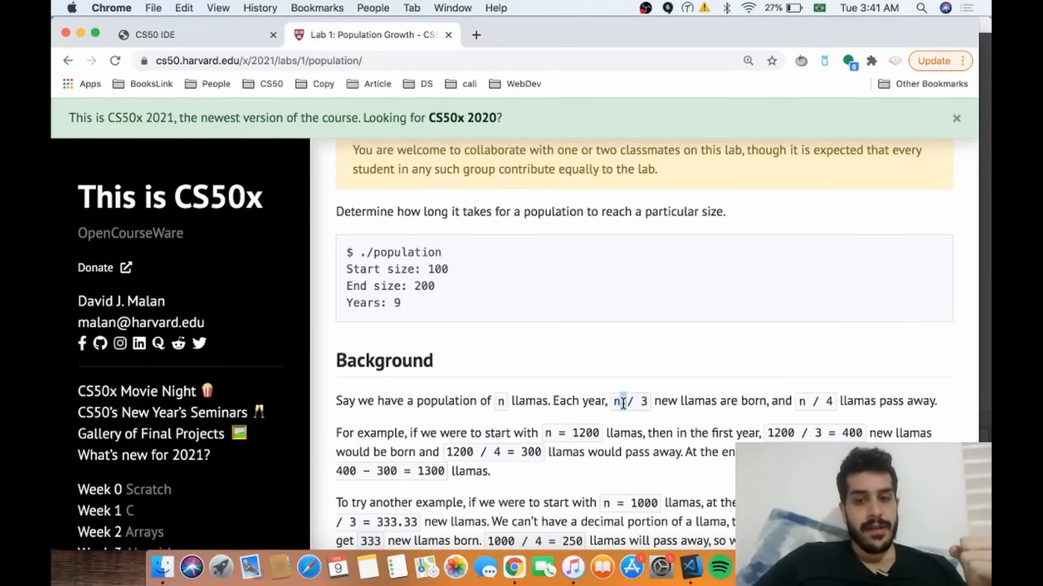
Return to population.c and begin line 40 with current_population = after noting the n/3 and n/4 rule.
click(153, 35)
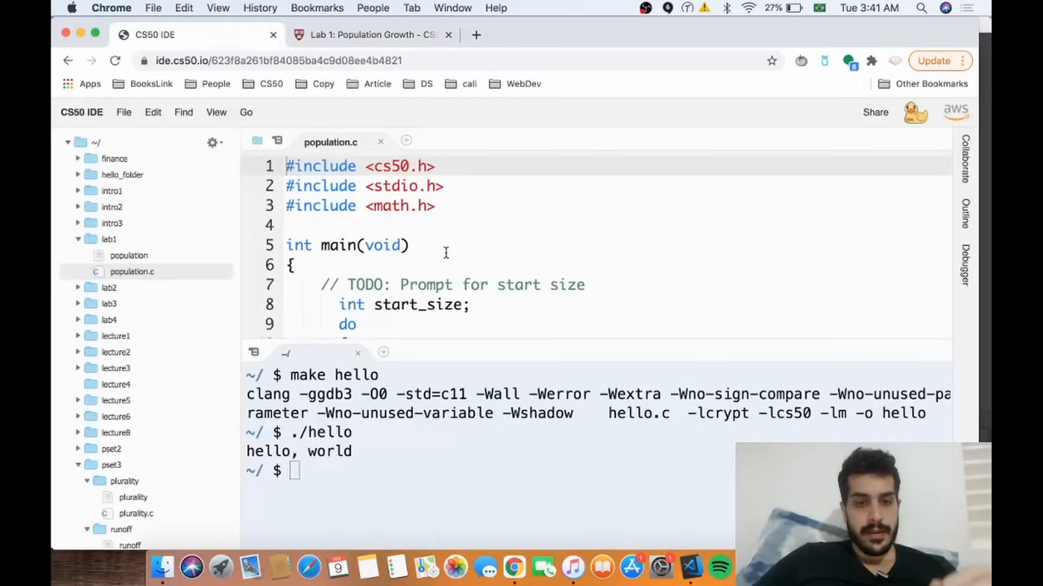
scroll(down, 3)
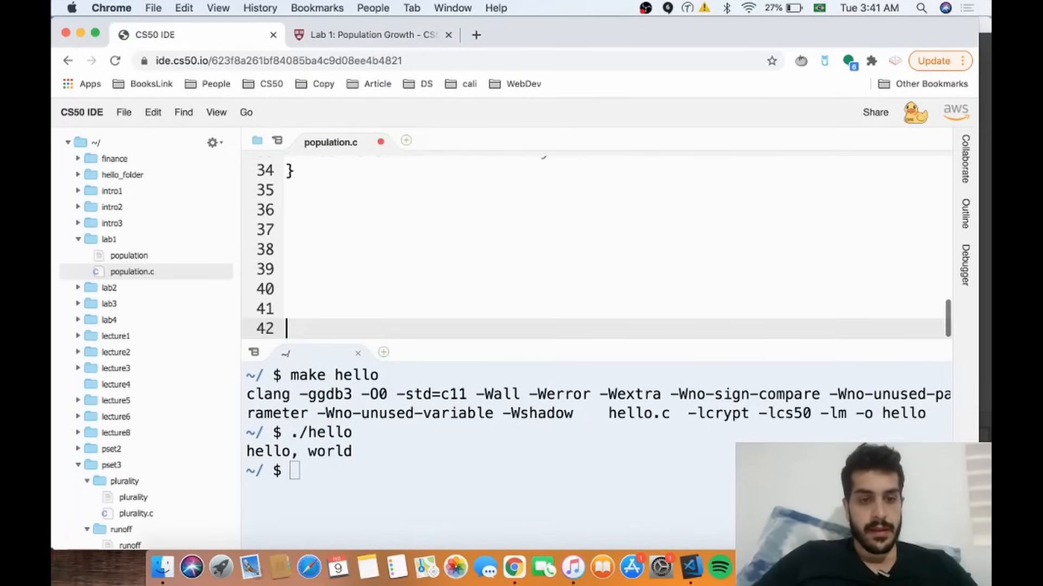
text(n/3)
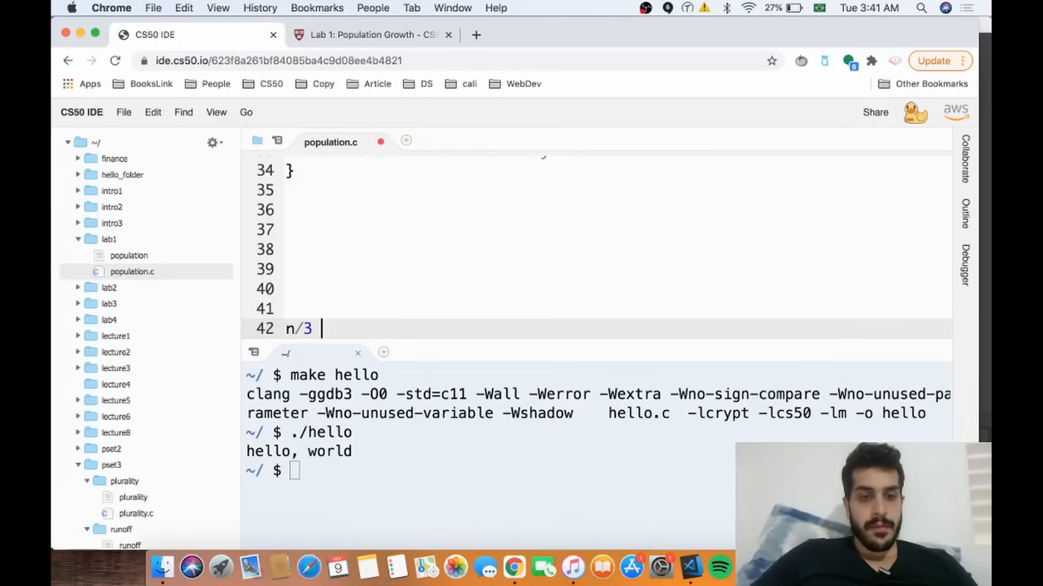
text(-> population growth)
text(n/)
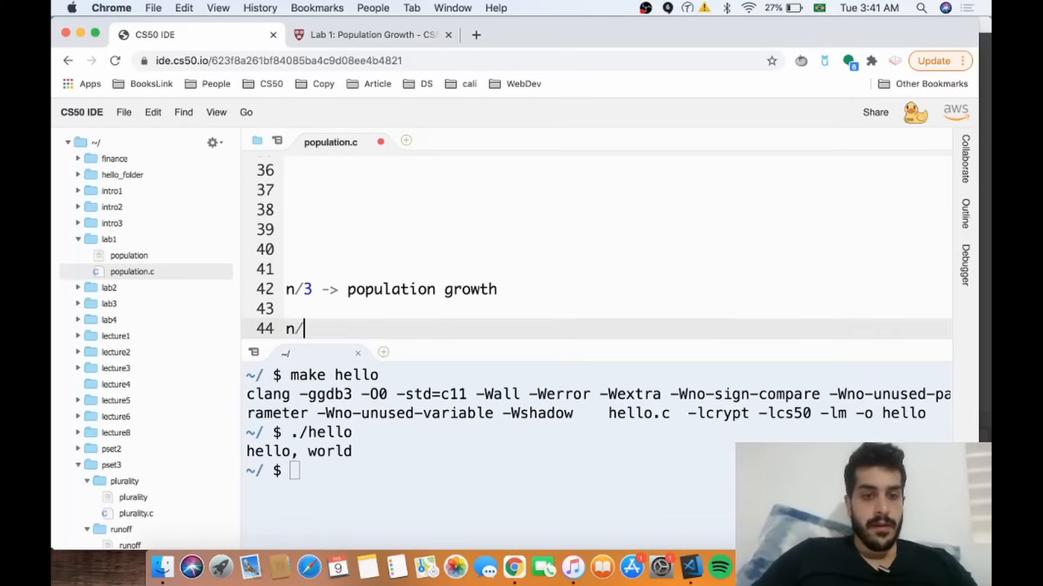
text(4 -> pass away)
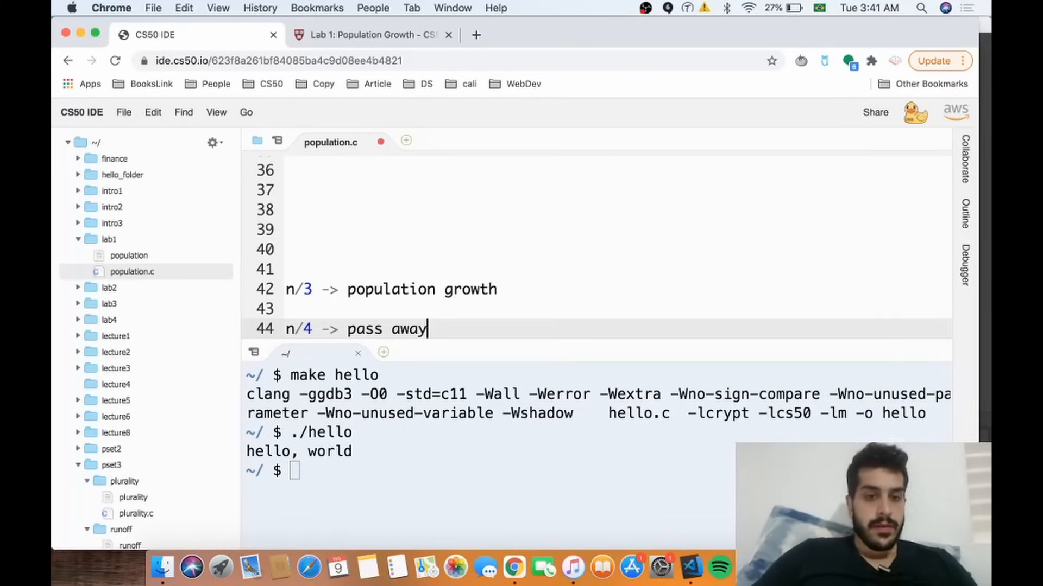
text(cur)
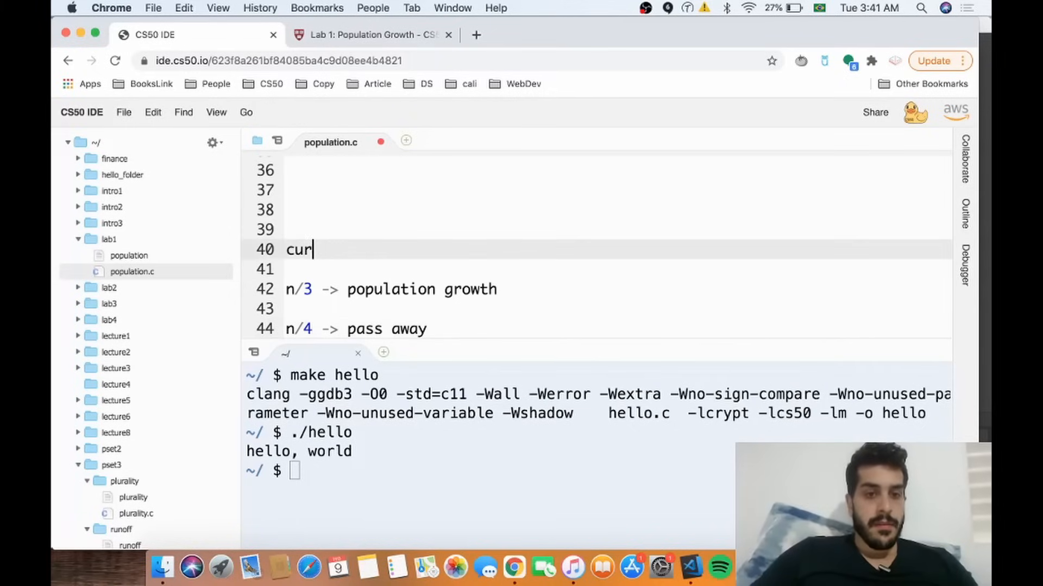
text(rent_)
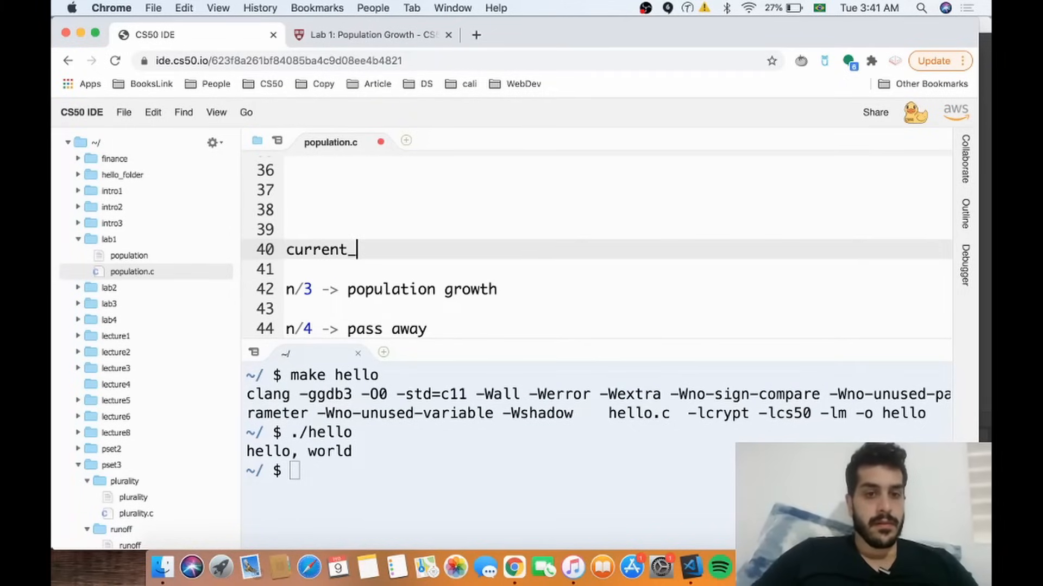
text(populati)
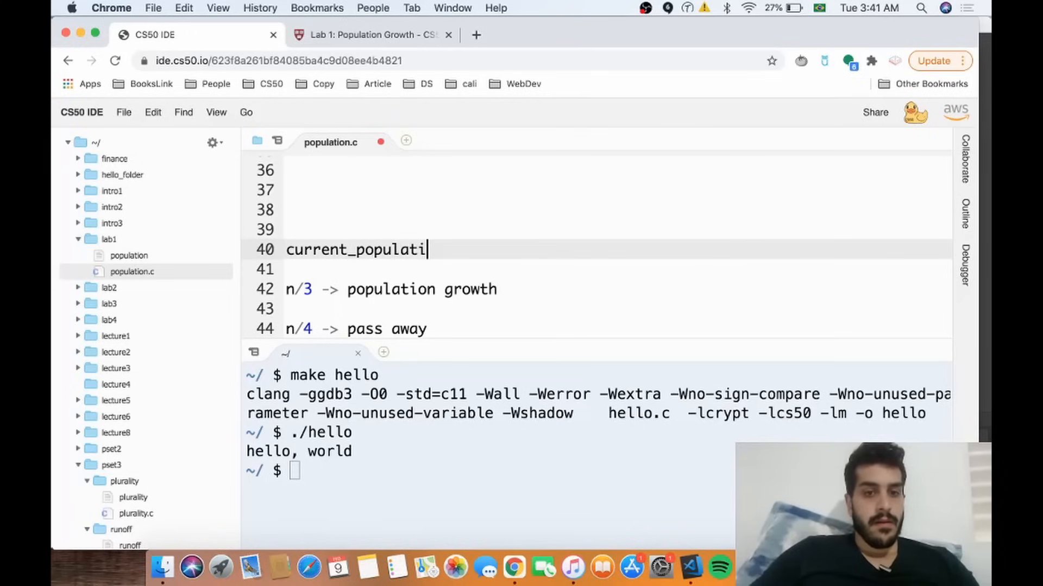
text(on =)
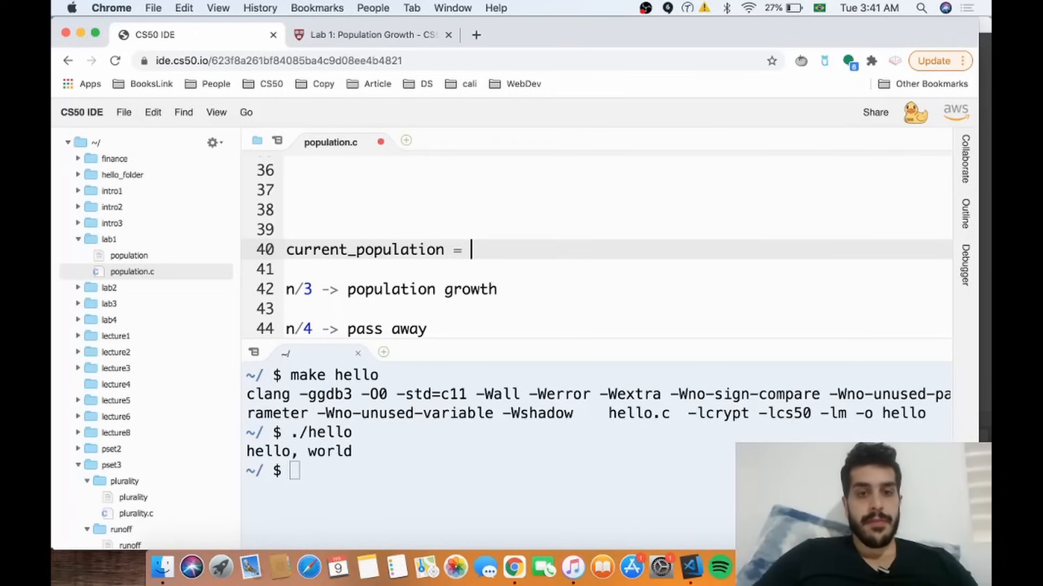
Complete the formula: current_population + (current_population/3) - (current_population/4), replacing the n placeholder.
text(current)
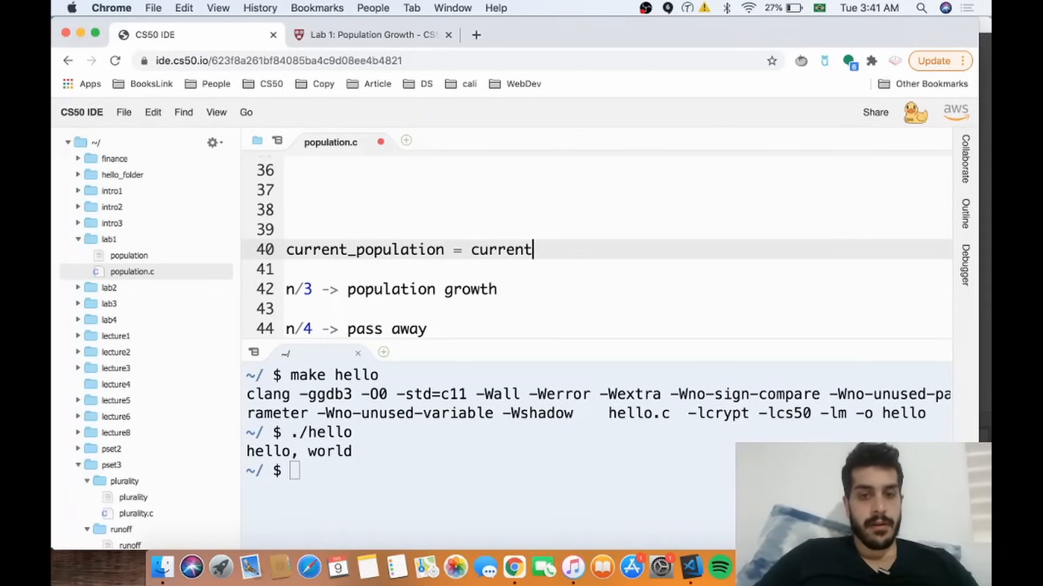
text(_popul)
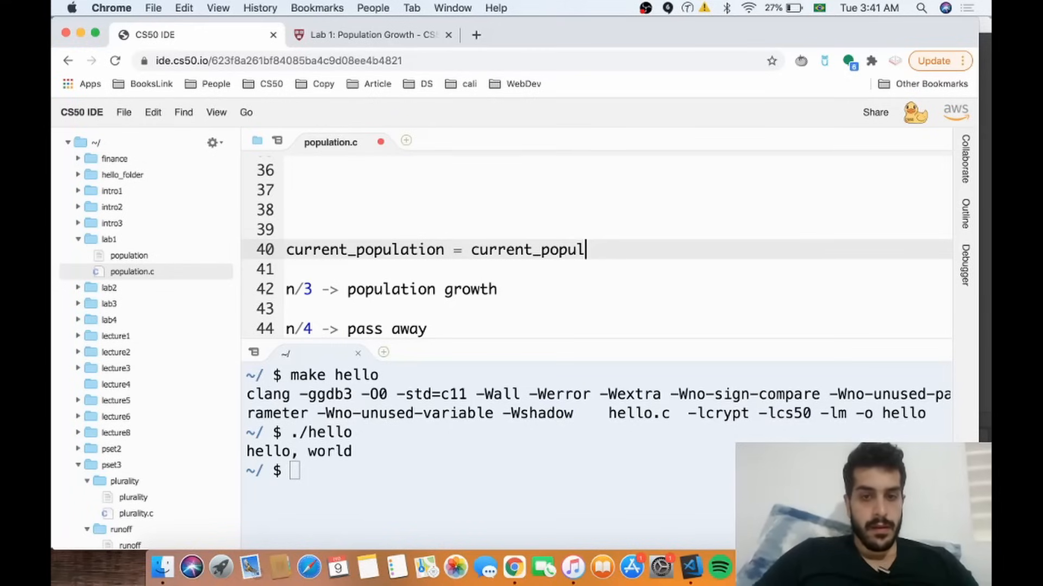
text(ation)
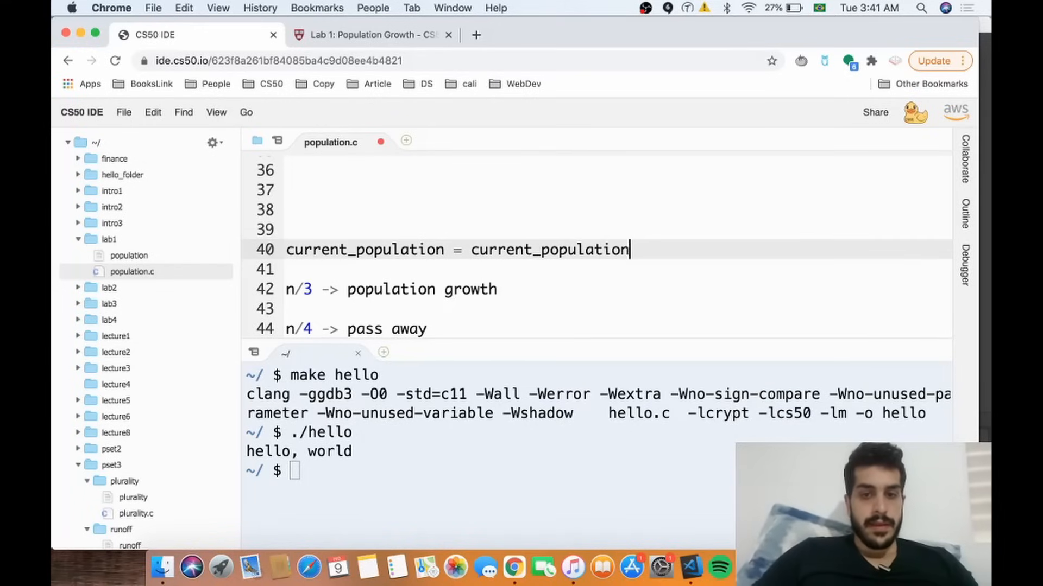
text(+ ())
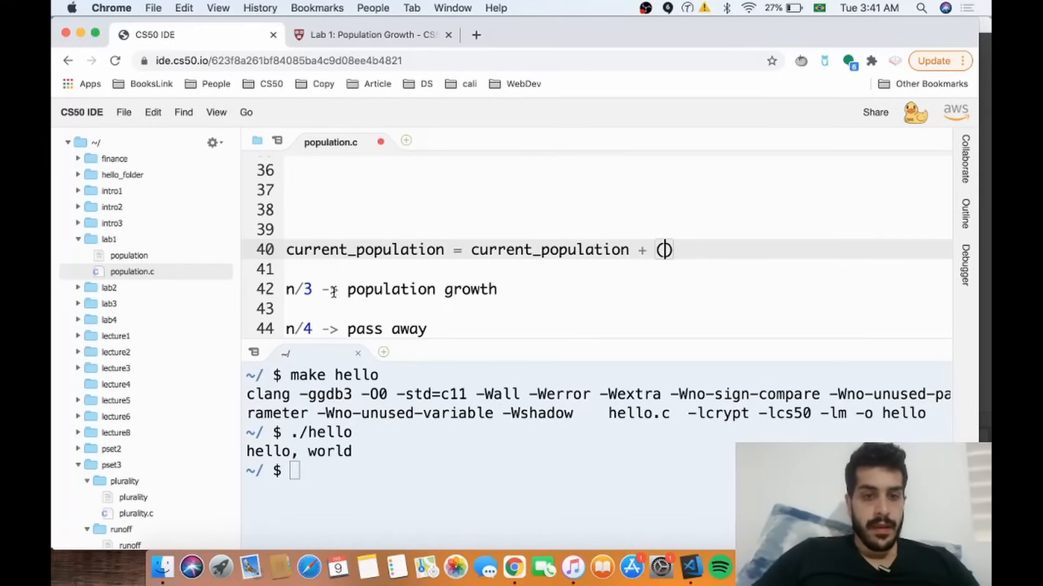
double_click(299, 289)
text(n/3 )
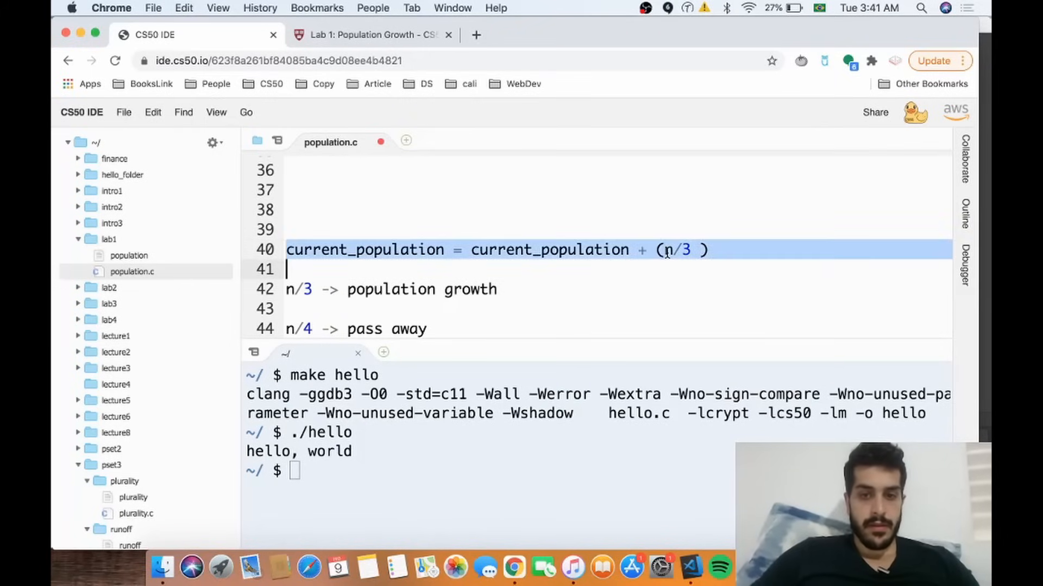
text(current_populatio)
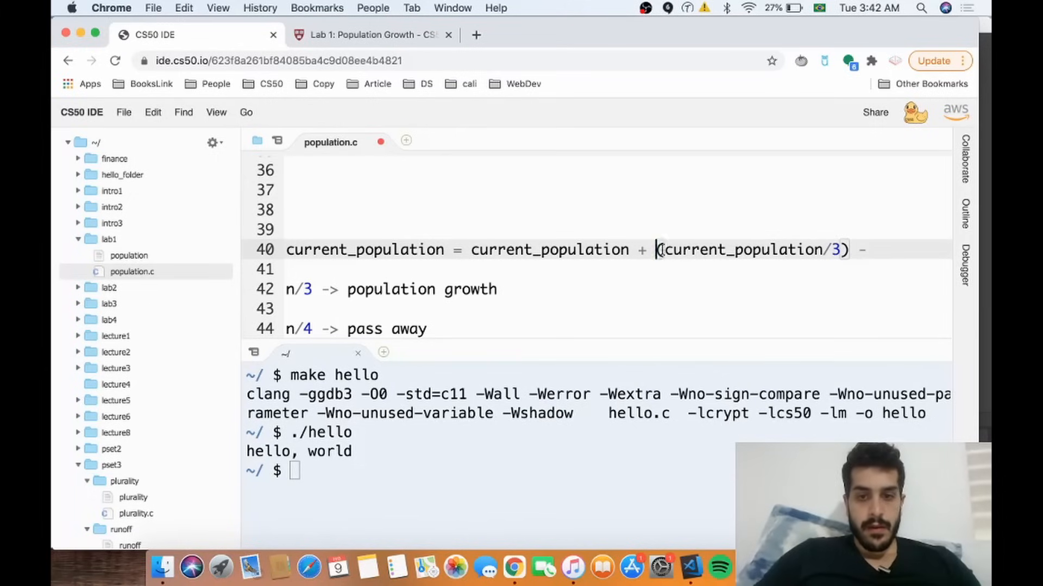
text((current_population/3))
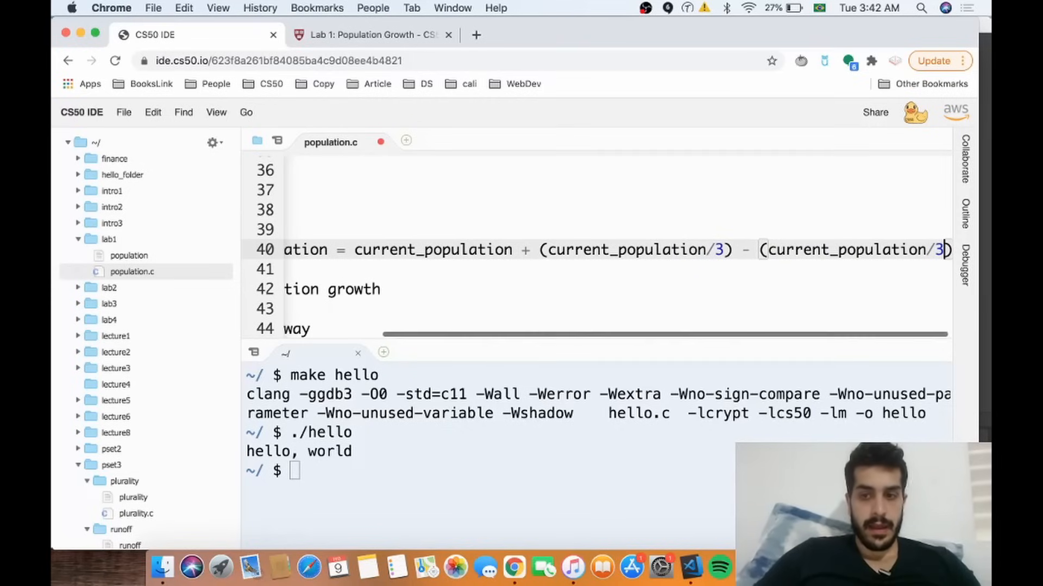
text(4)
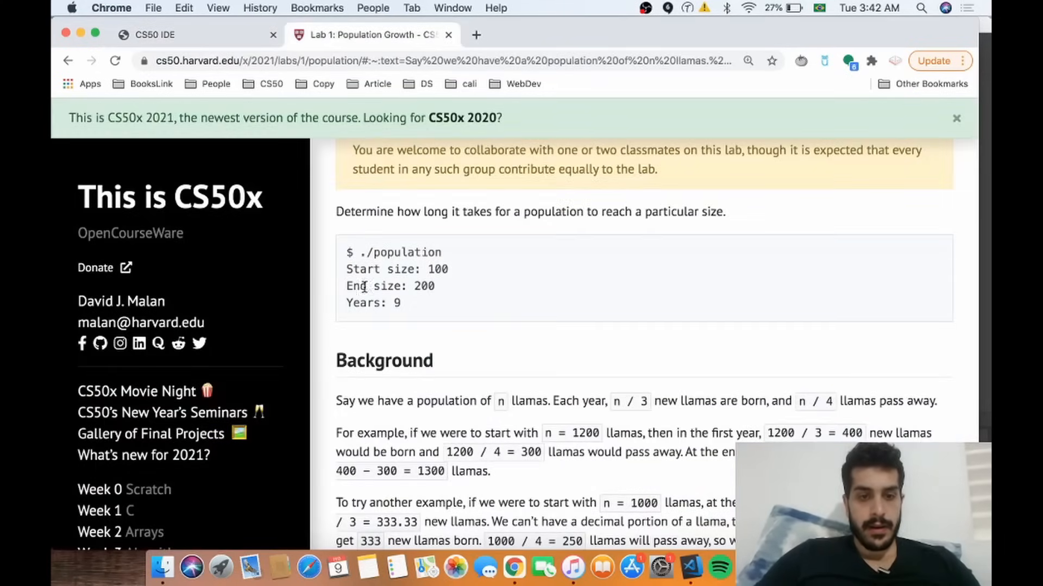
Highlight the End size: 200 example and the start-size-below-9 rule, then return to the IDE.
double_click(388, 285)
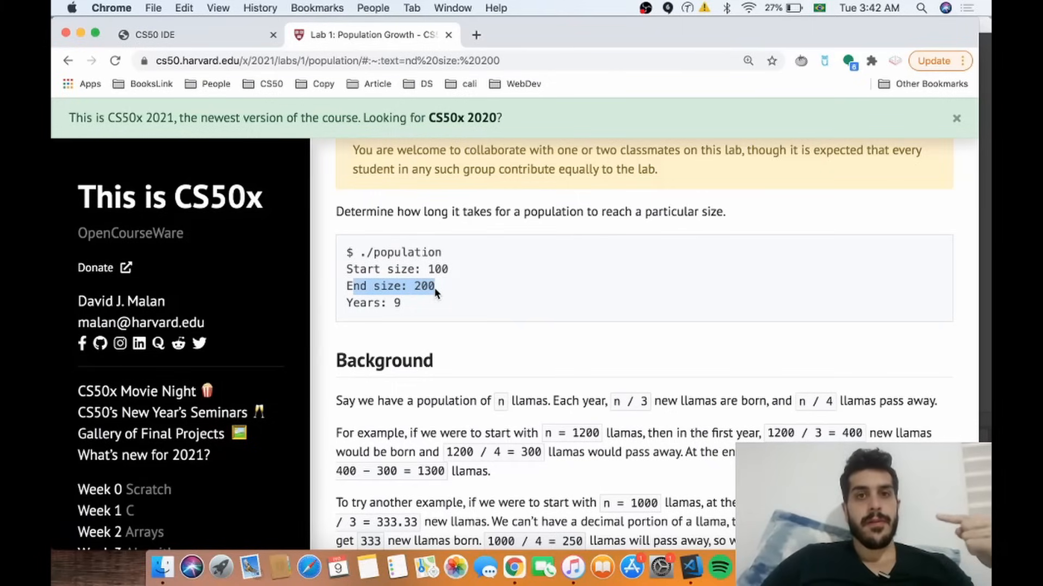
mouse_move(292, 189)
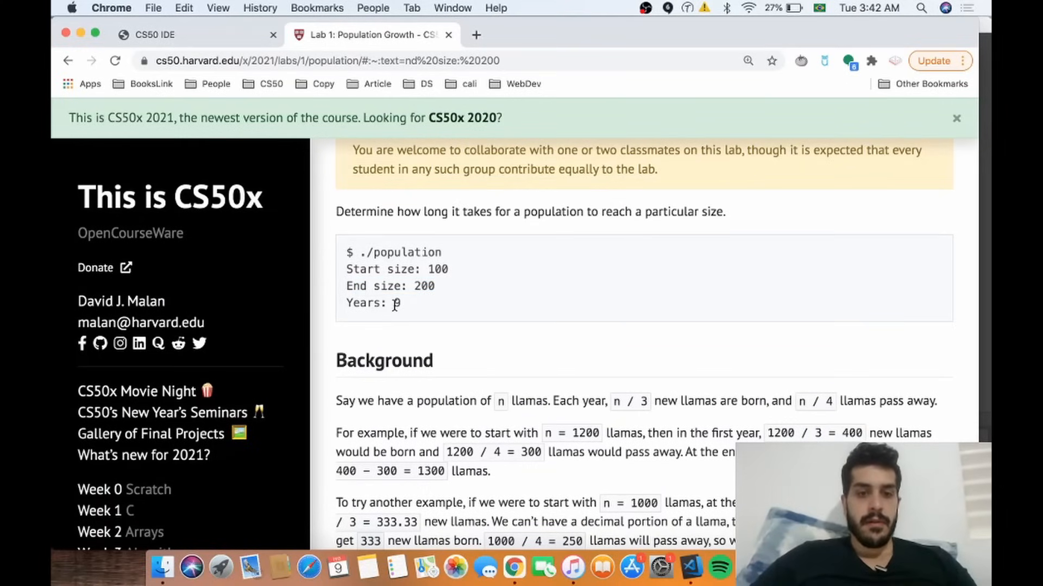
scroll(down, 3)
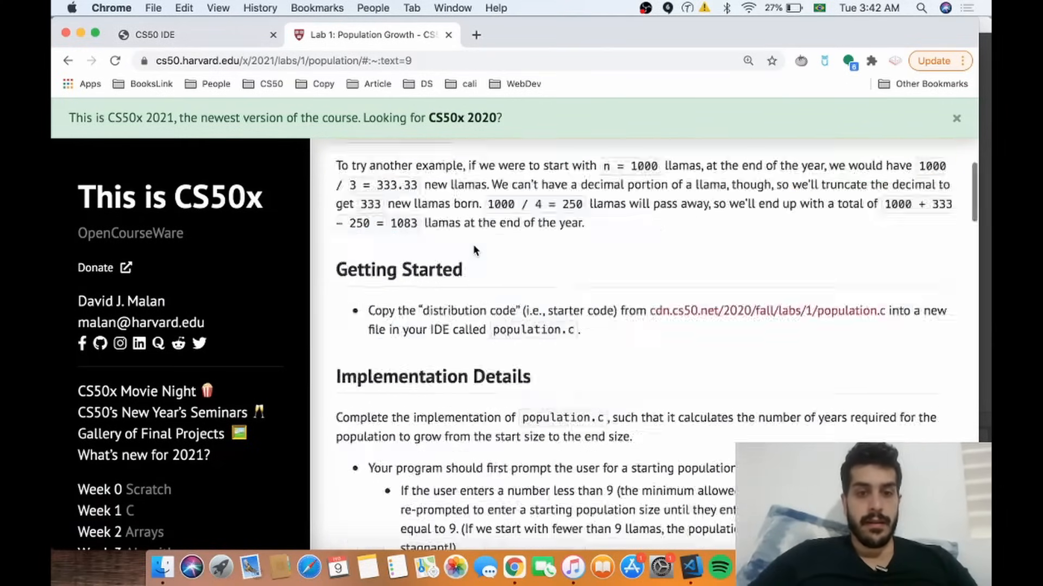
scroll(down, 3)
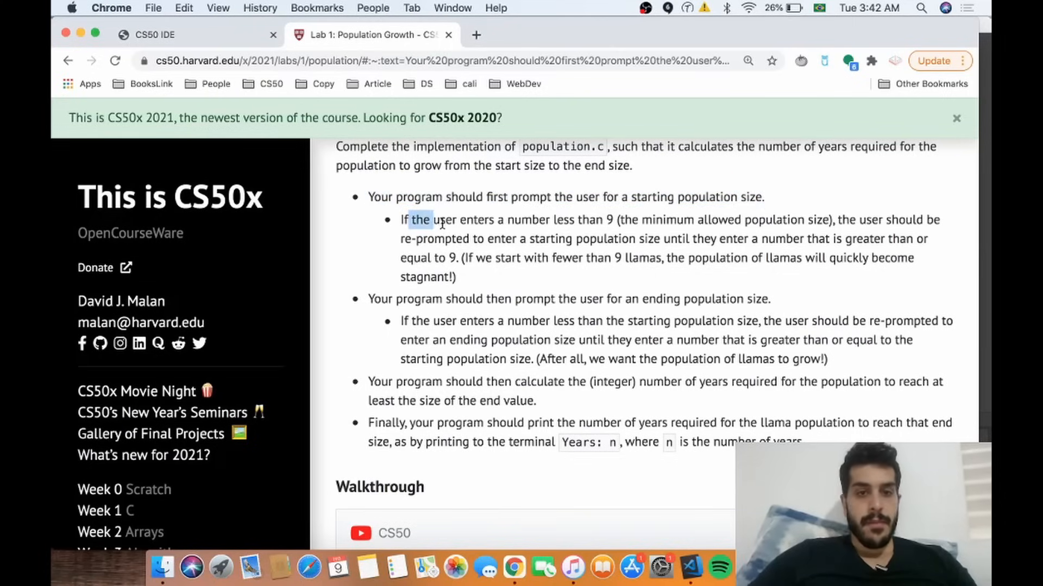
drag(407, 219, 613, 219)
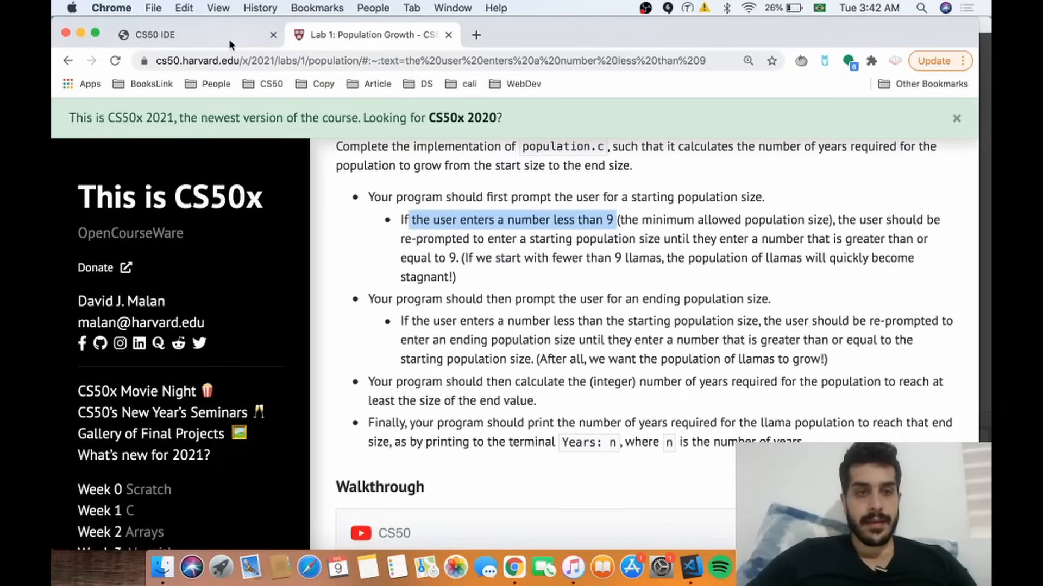
click(156, 34)
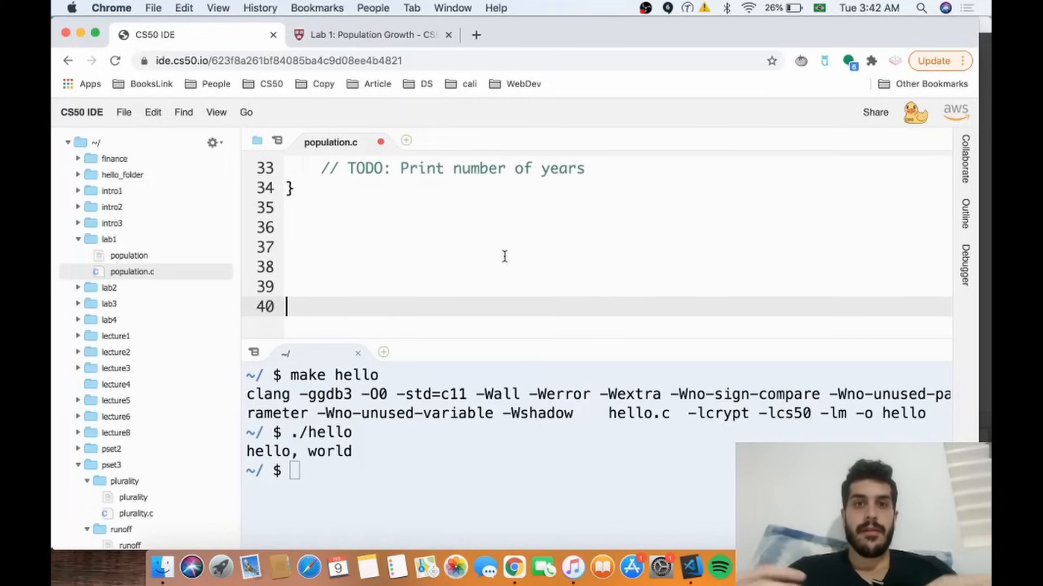
Try a plain while loop above the do block for start size, then select and remove it.
scroll(up, 3)
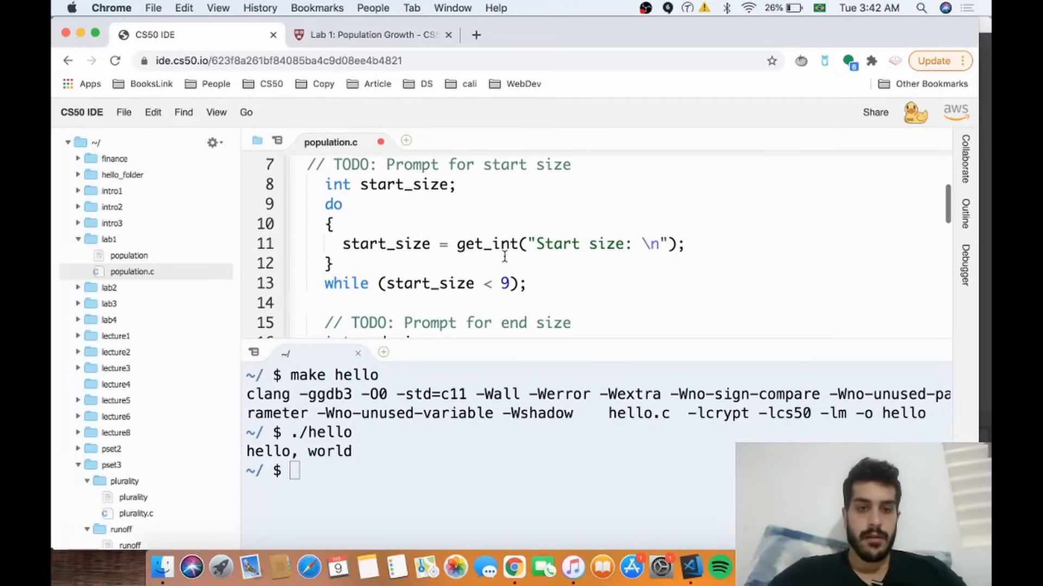
drag(342, 244, 335, 263)
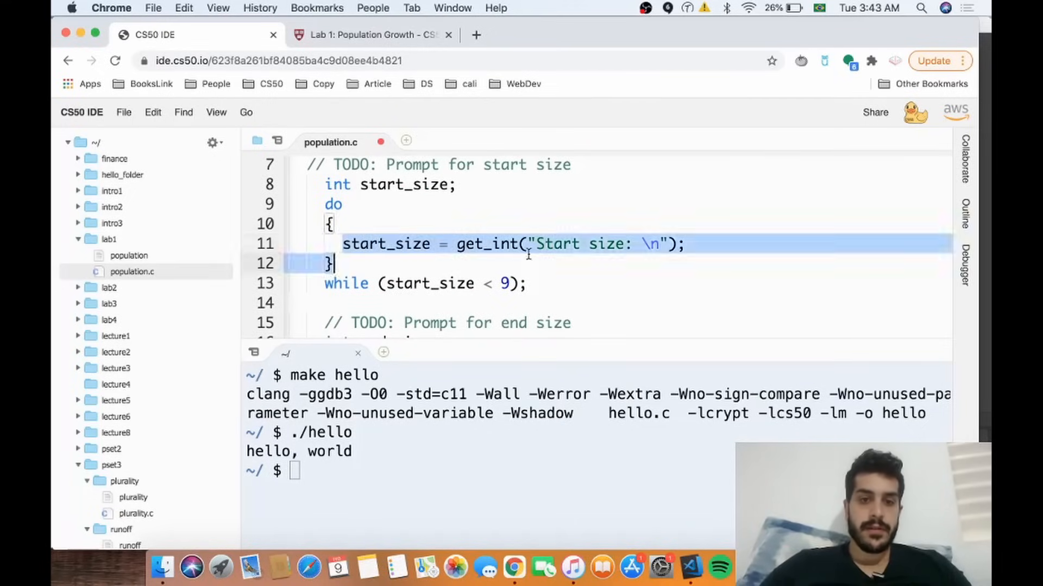
click(685, 244)
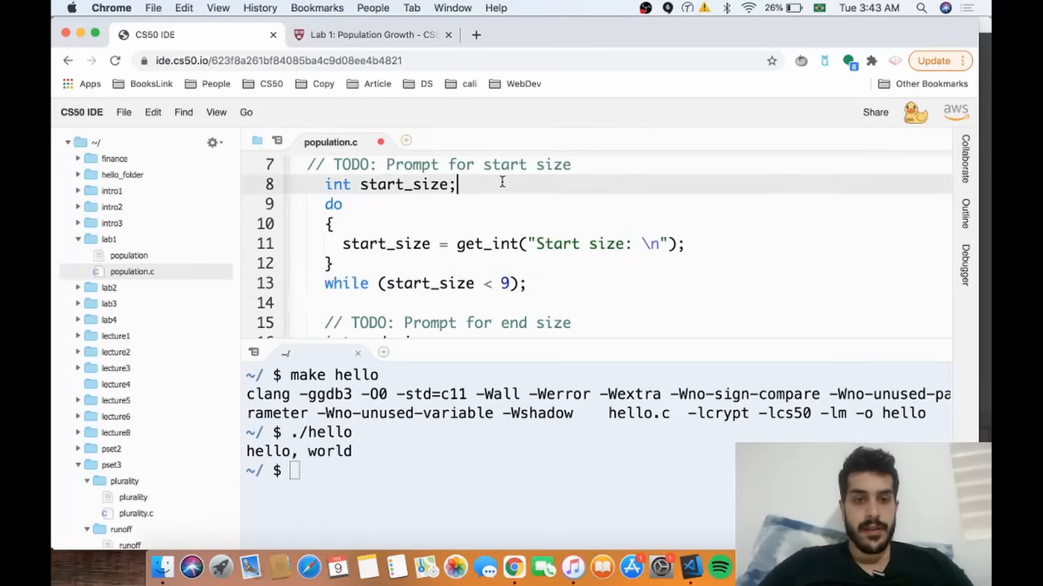
text(while (start_size < 9)
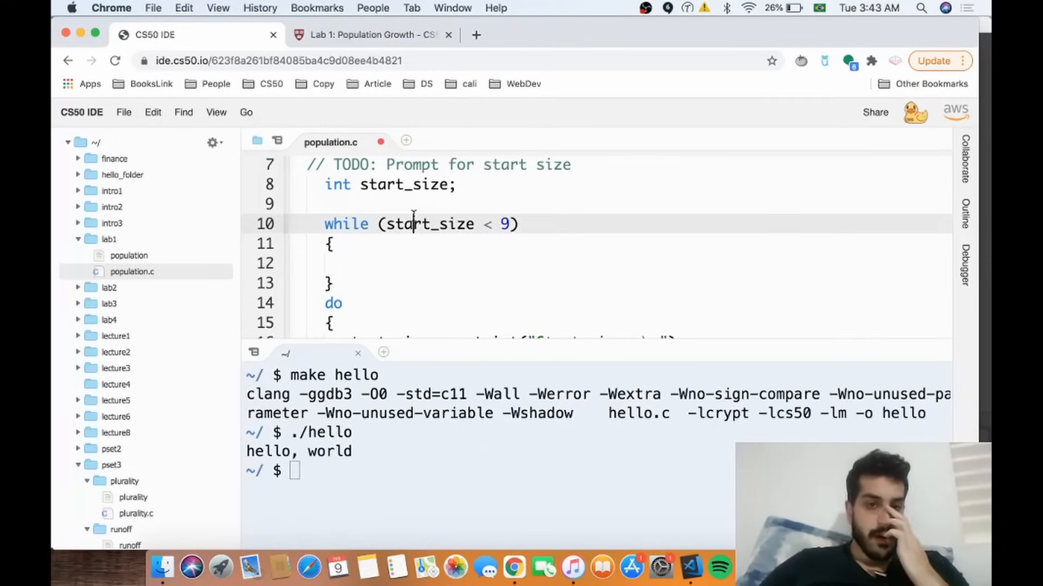
double_click(428, 224)
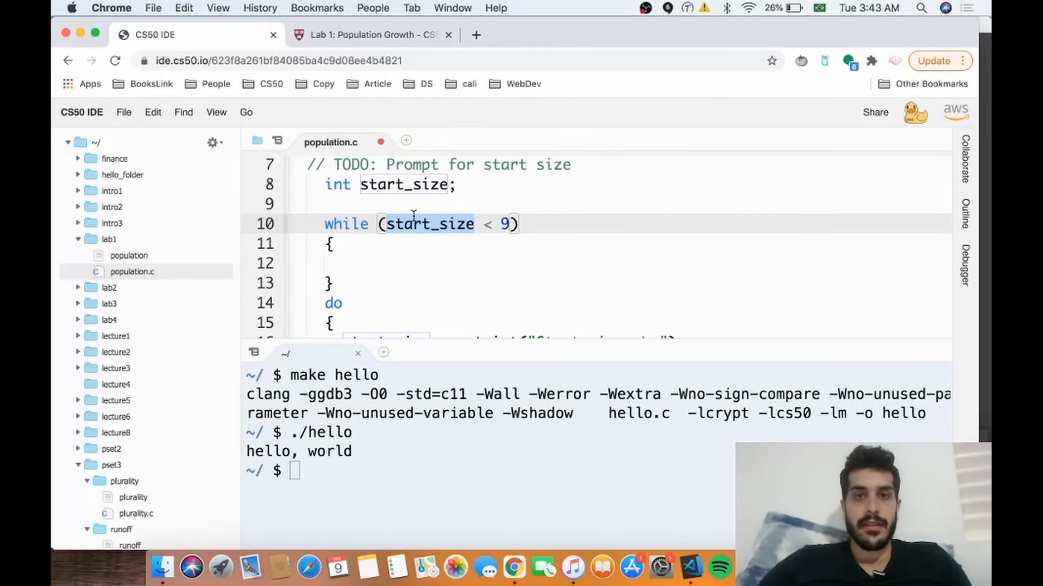
drag(319, 223, 336, 282)
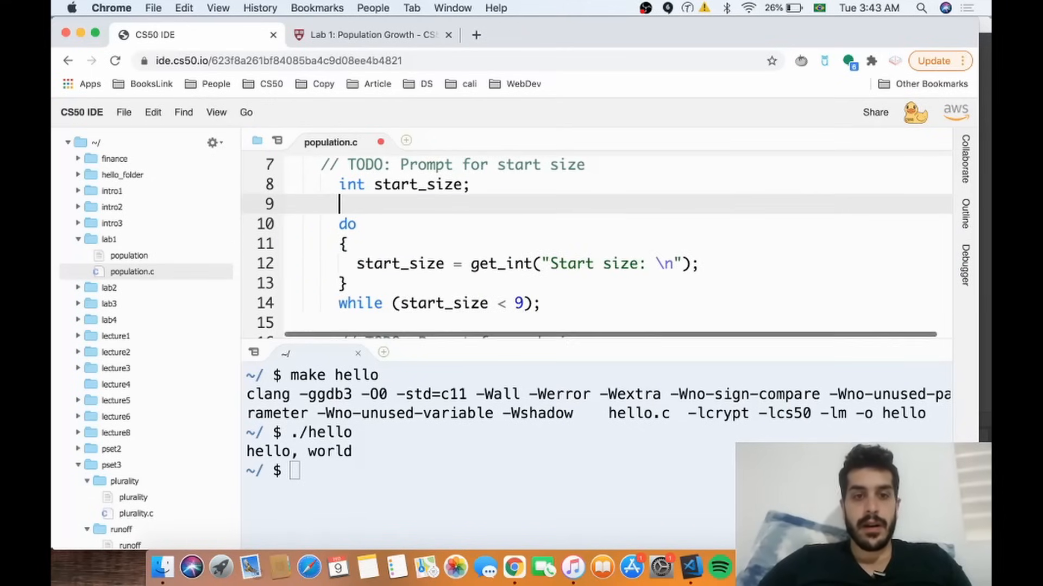
Keep the do-while re-prompting while start_size < 9, highlighting its body and condition, and return to the lab page.
drag(339, 224, 345, 283)
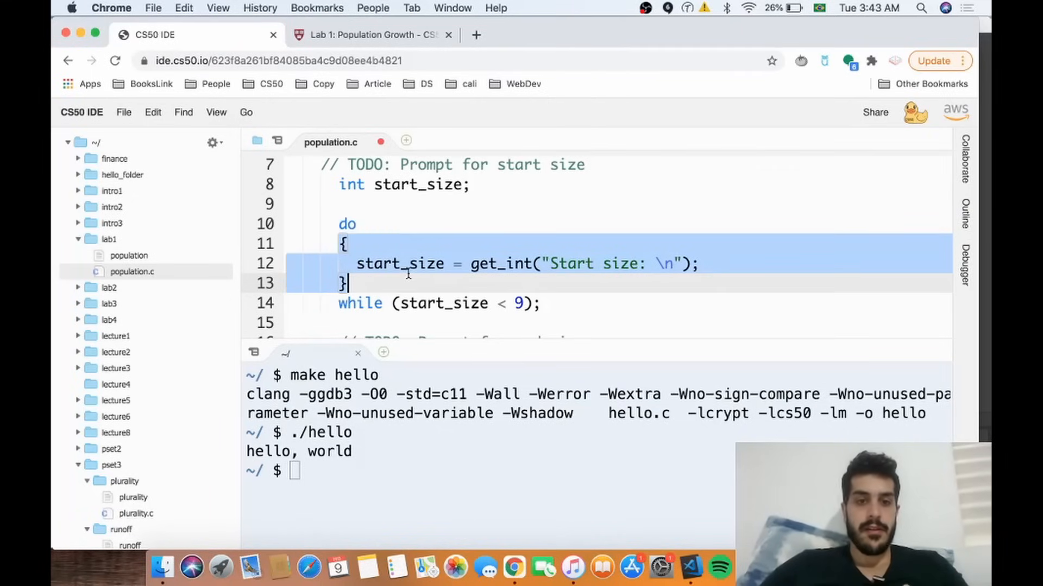
click(525, 303)
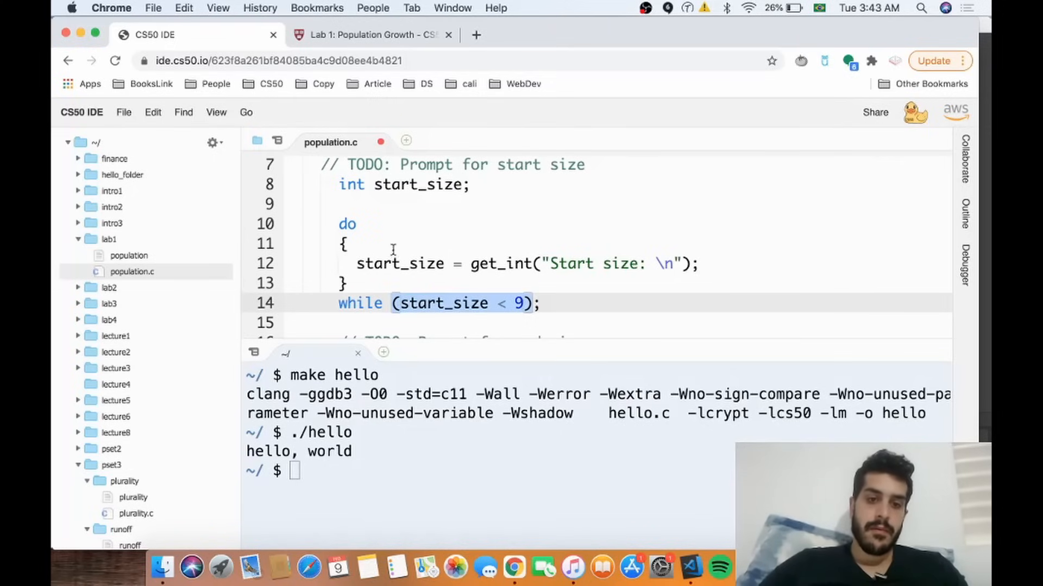
drag(339, 224, 382, 303)
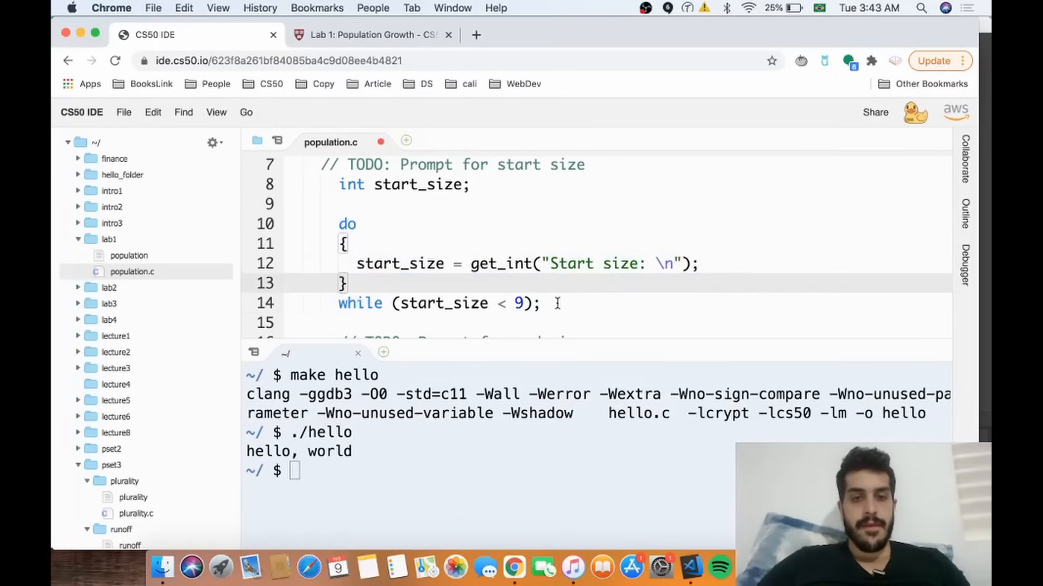
scroll(down, 3)
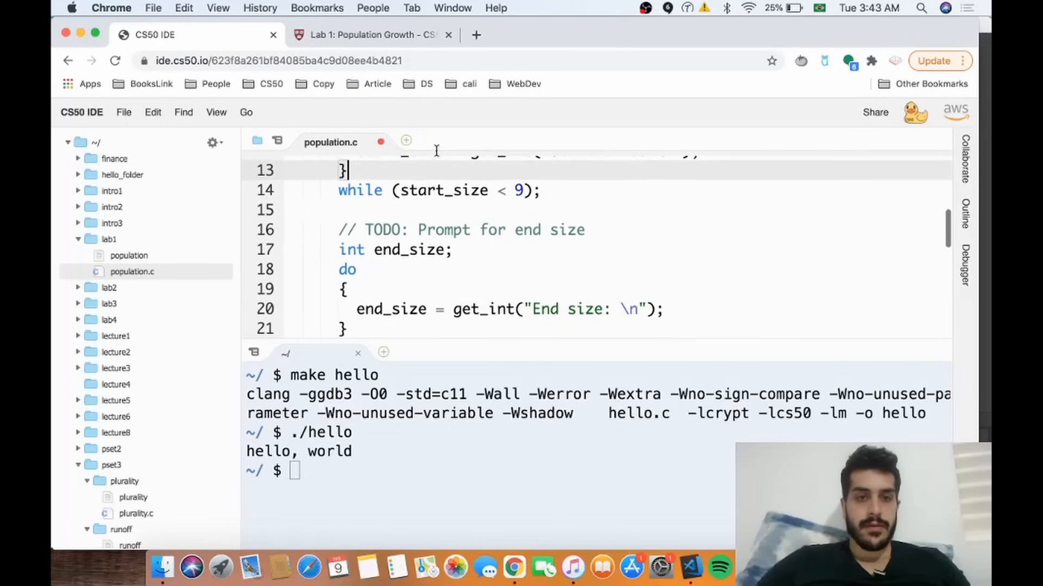
click(370, 35)
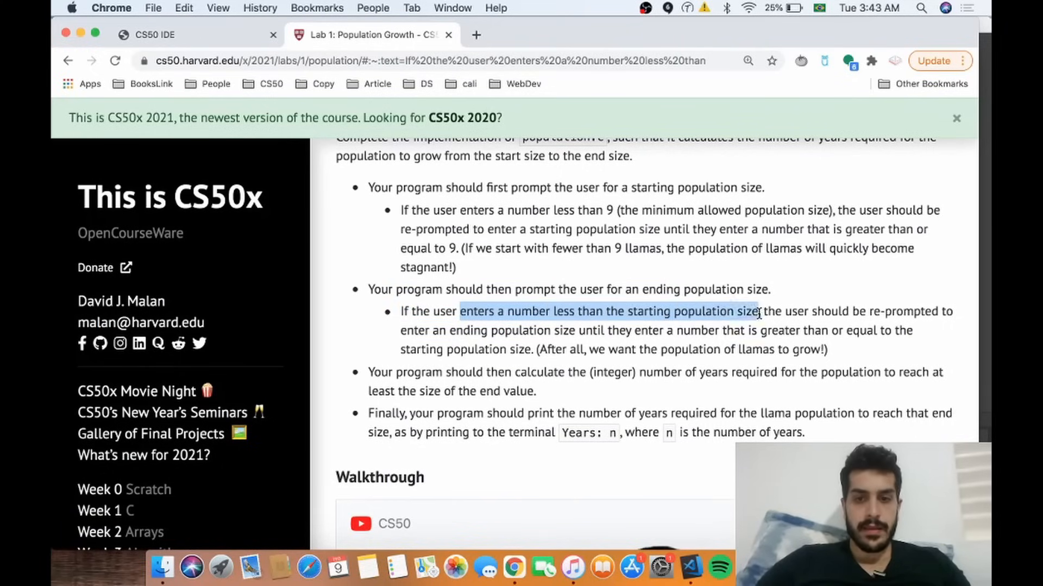
Return to population.c in the IDE after reviewing the end-size re-prompt rule.
click(193, 34)
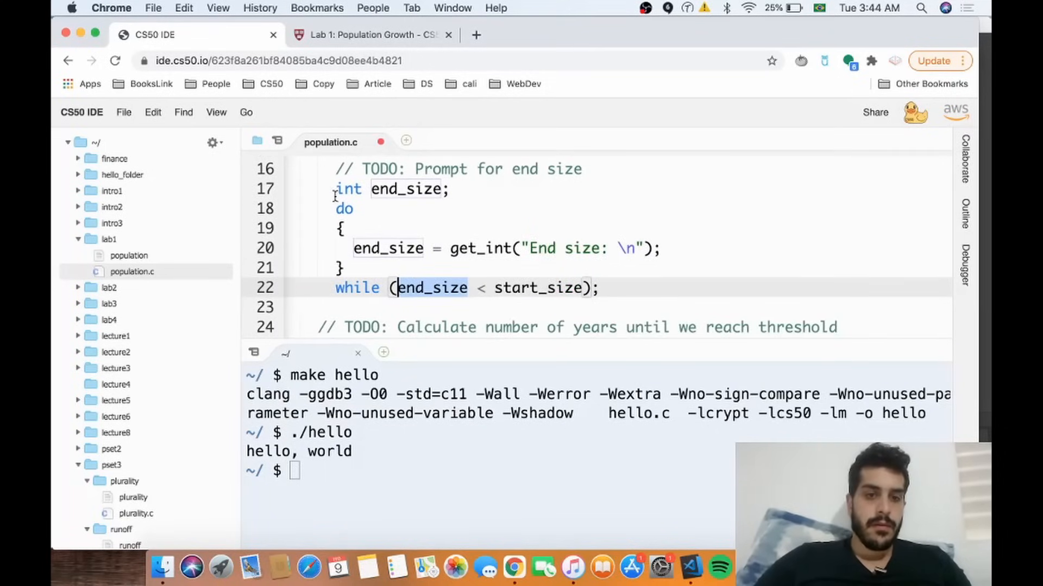
Confirm the end-size do-while repeats while end_size < start_size, undo a stray edit and let the file save.
drag(339, 189, 601, 287)
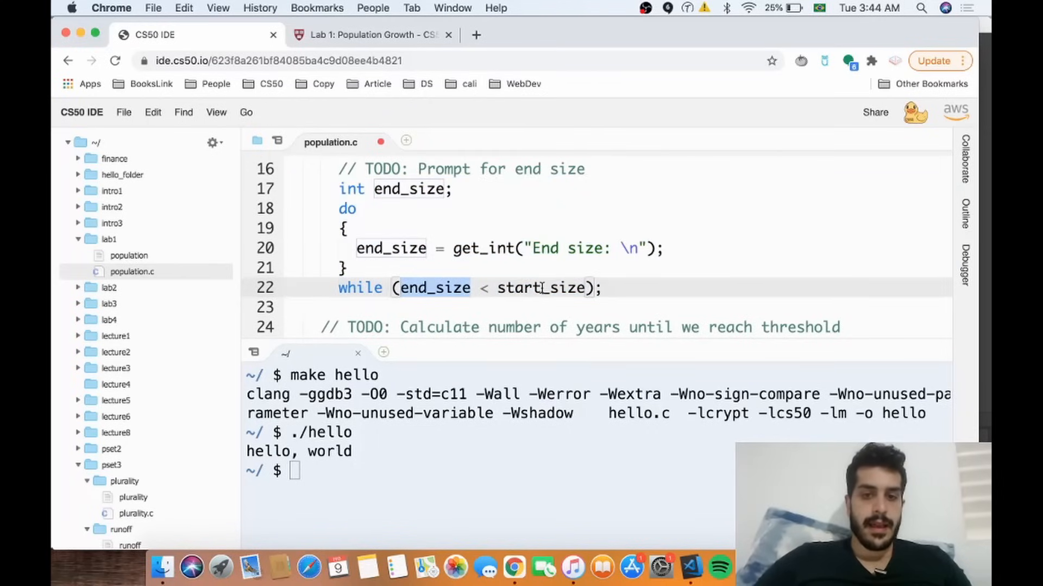
double_click(539, 288)
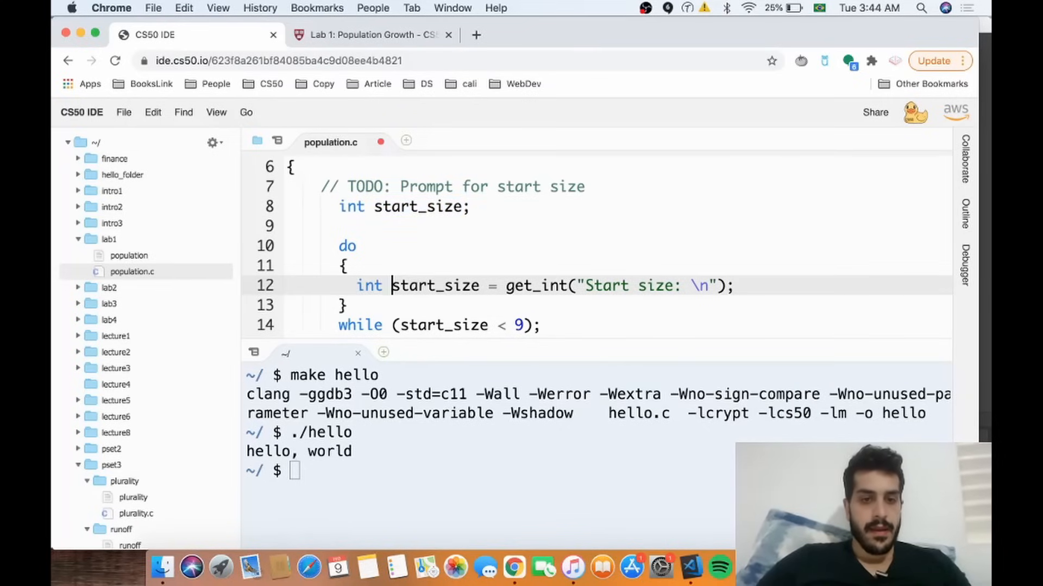
key(Backspace)
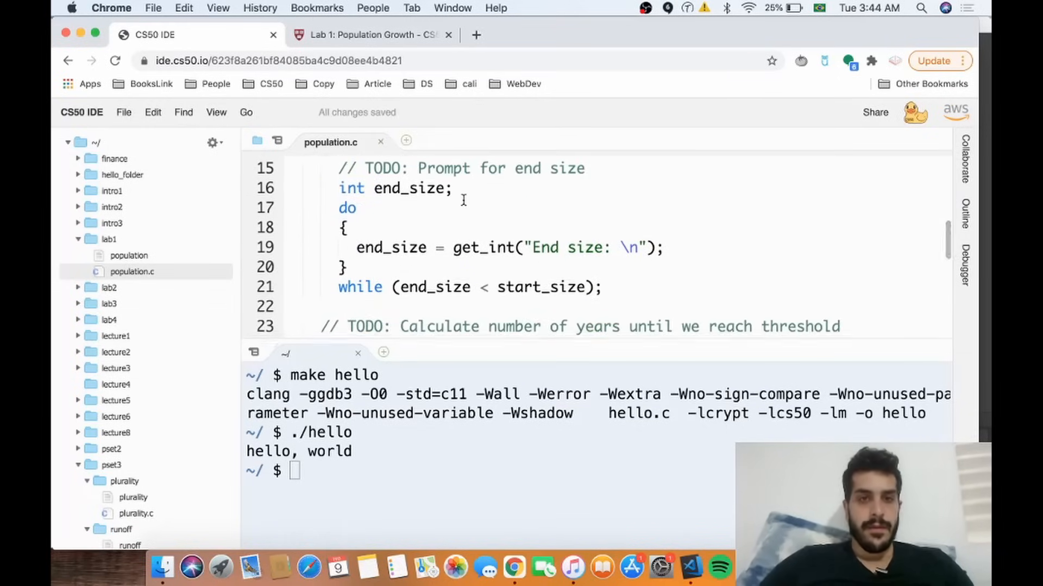
scroll(down, 3)
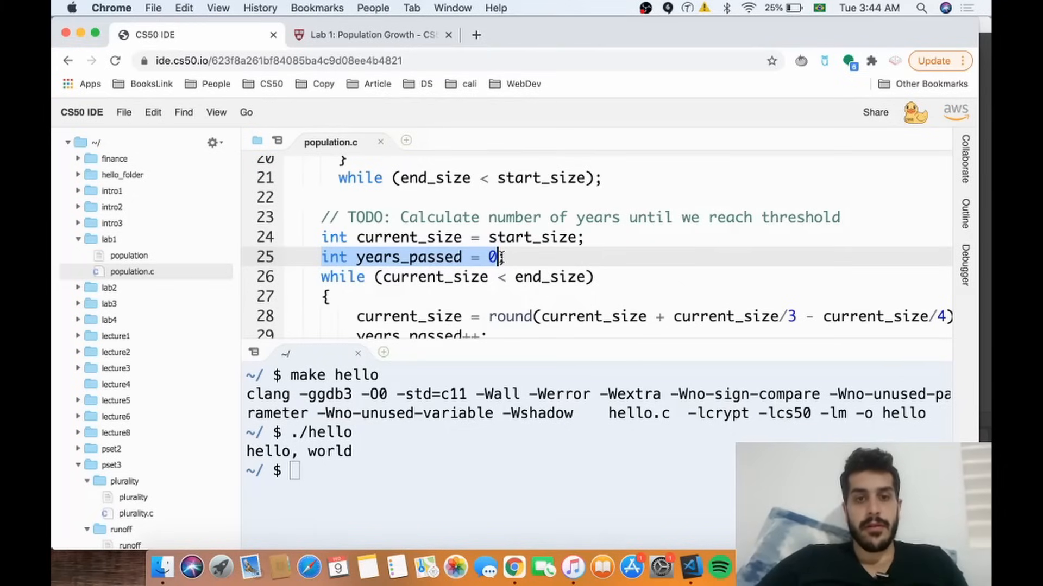
Point out current_size starting at start_size and years_passed at 0 before the growth loop.
click(407, 238)
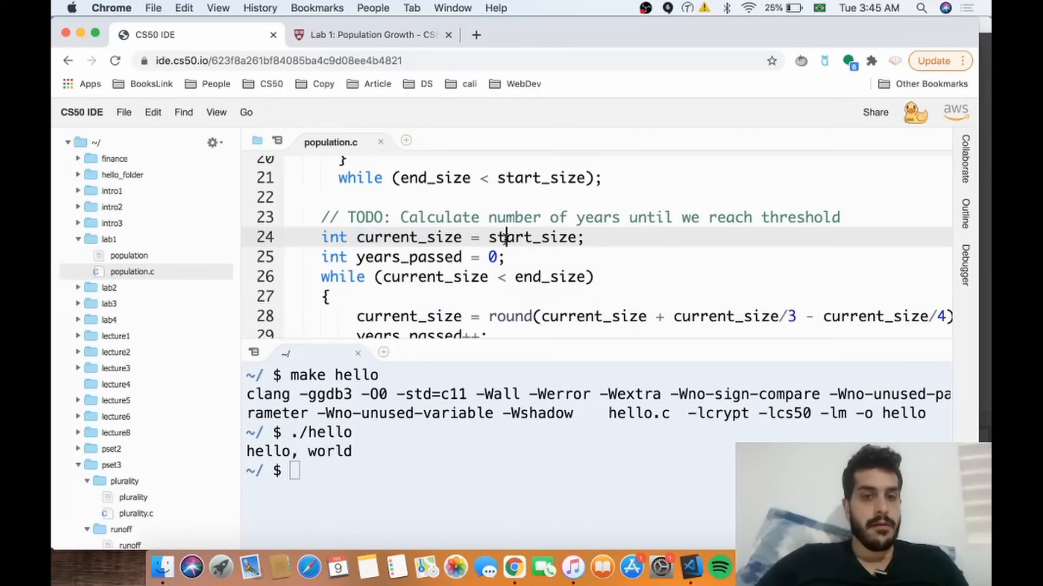
double_click(532, 238)
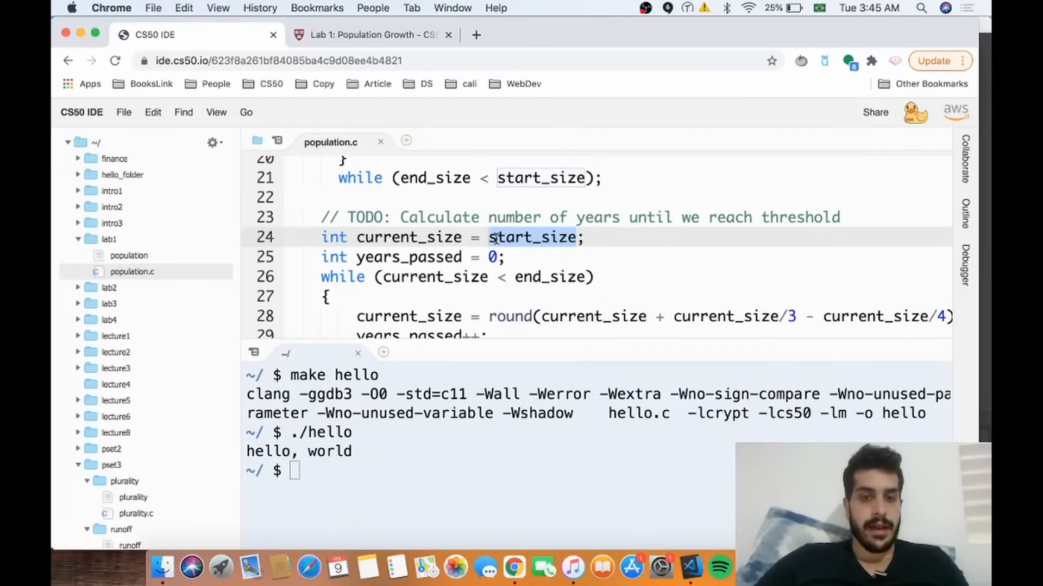